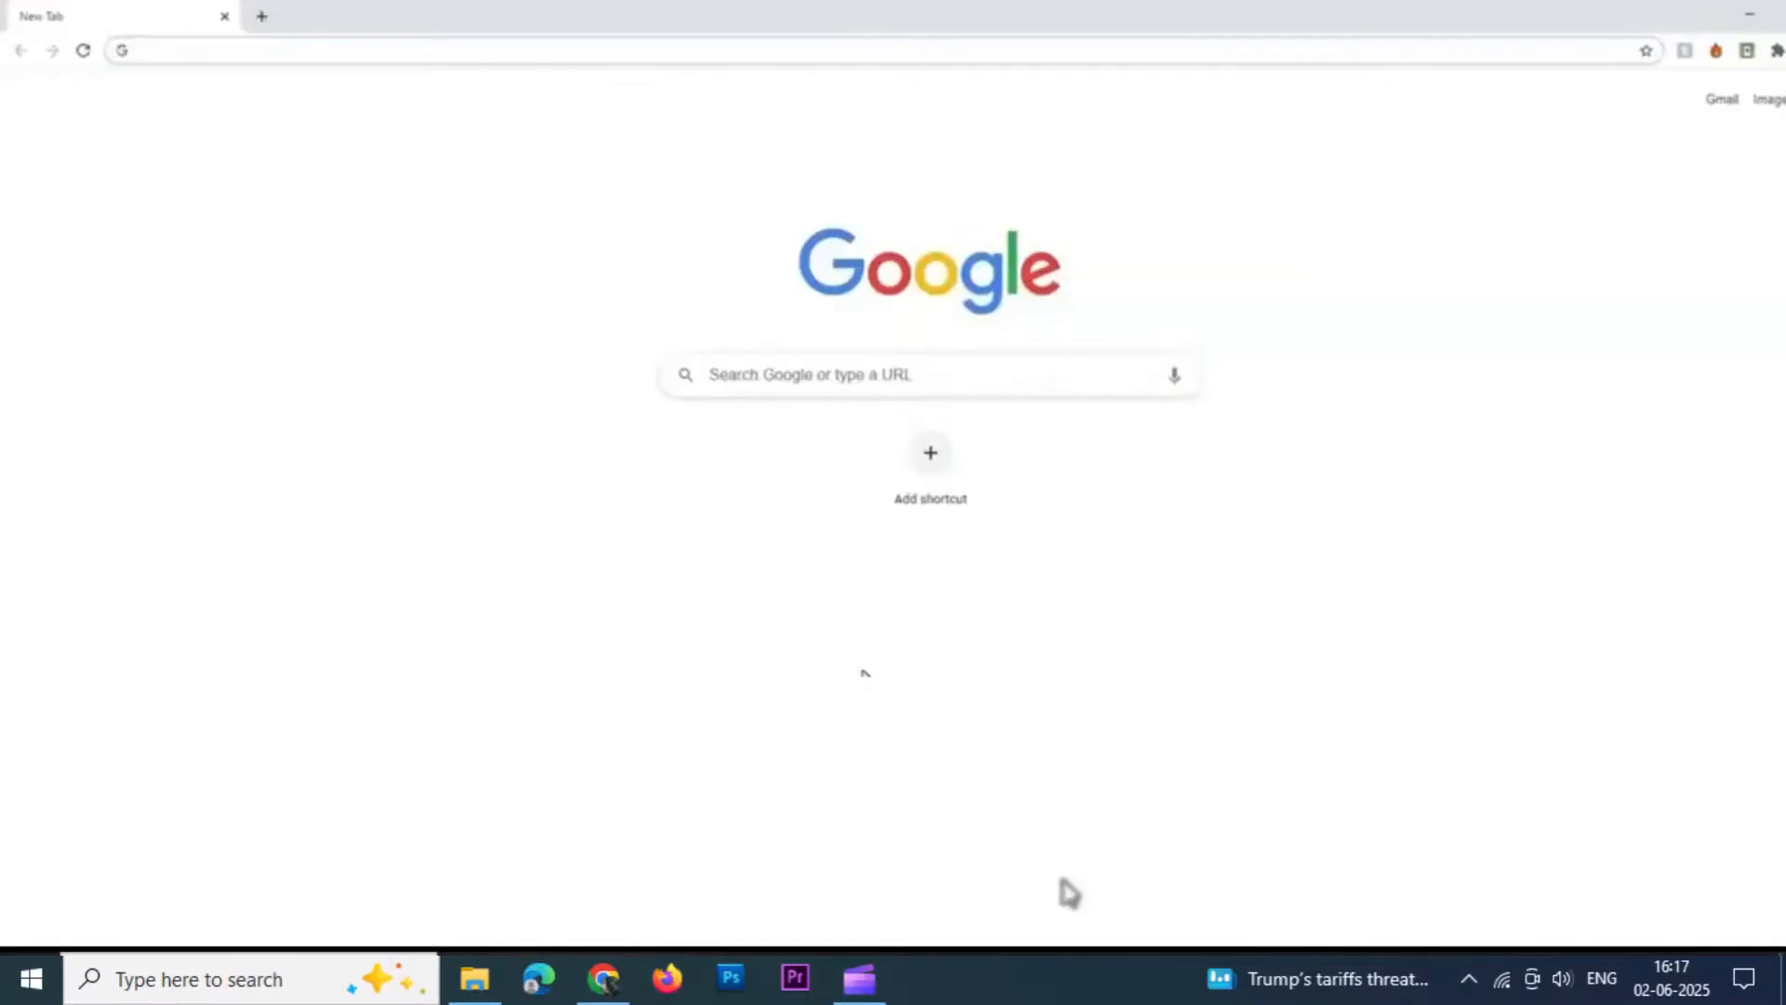
Go to canon-printersdrivers.com in Chrome to fetch the PIXMA MG3500 driver.
text(canon-printersdrivers.com)
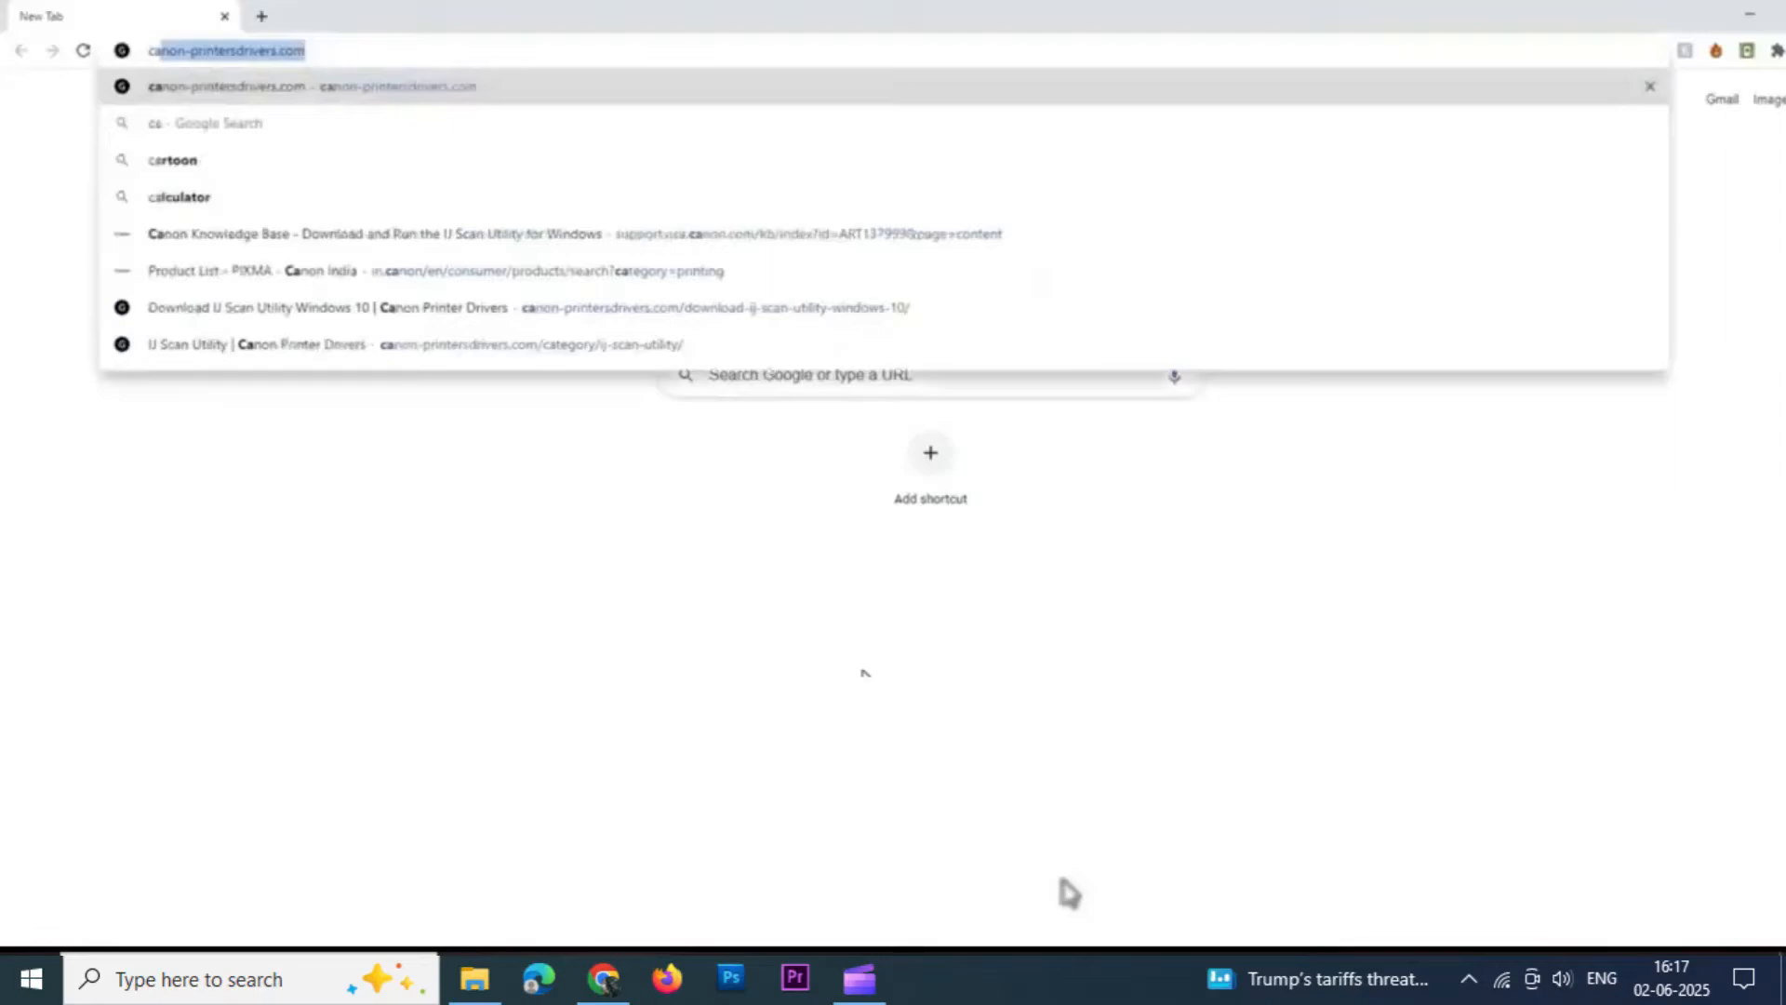
text(caon)
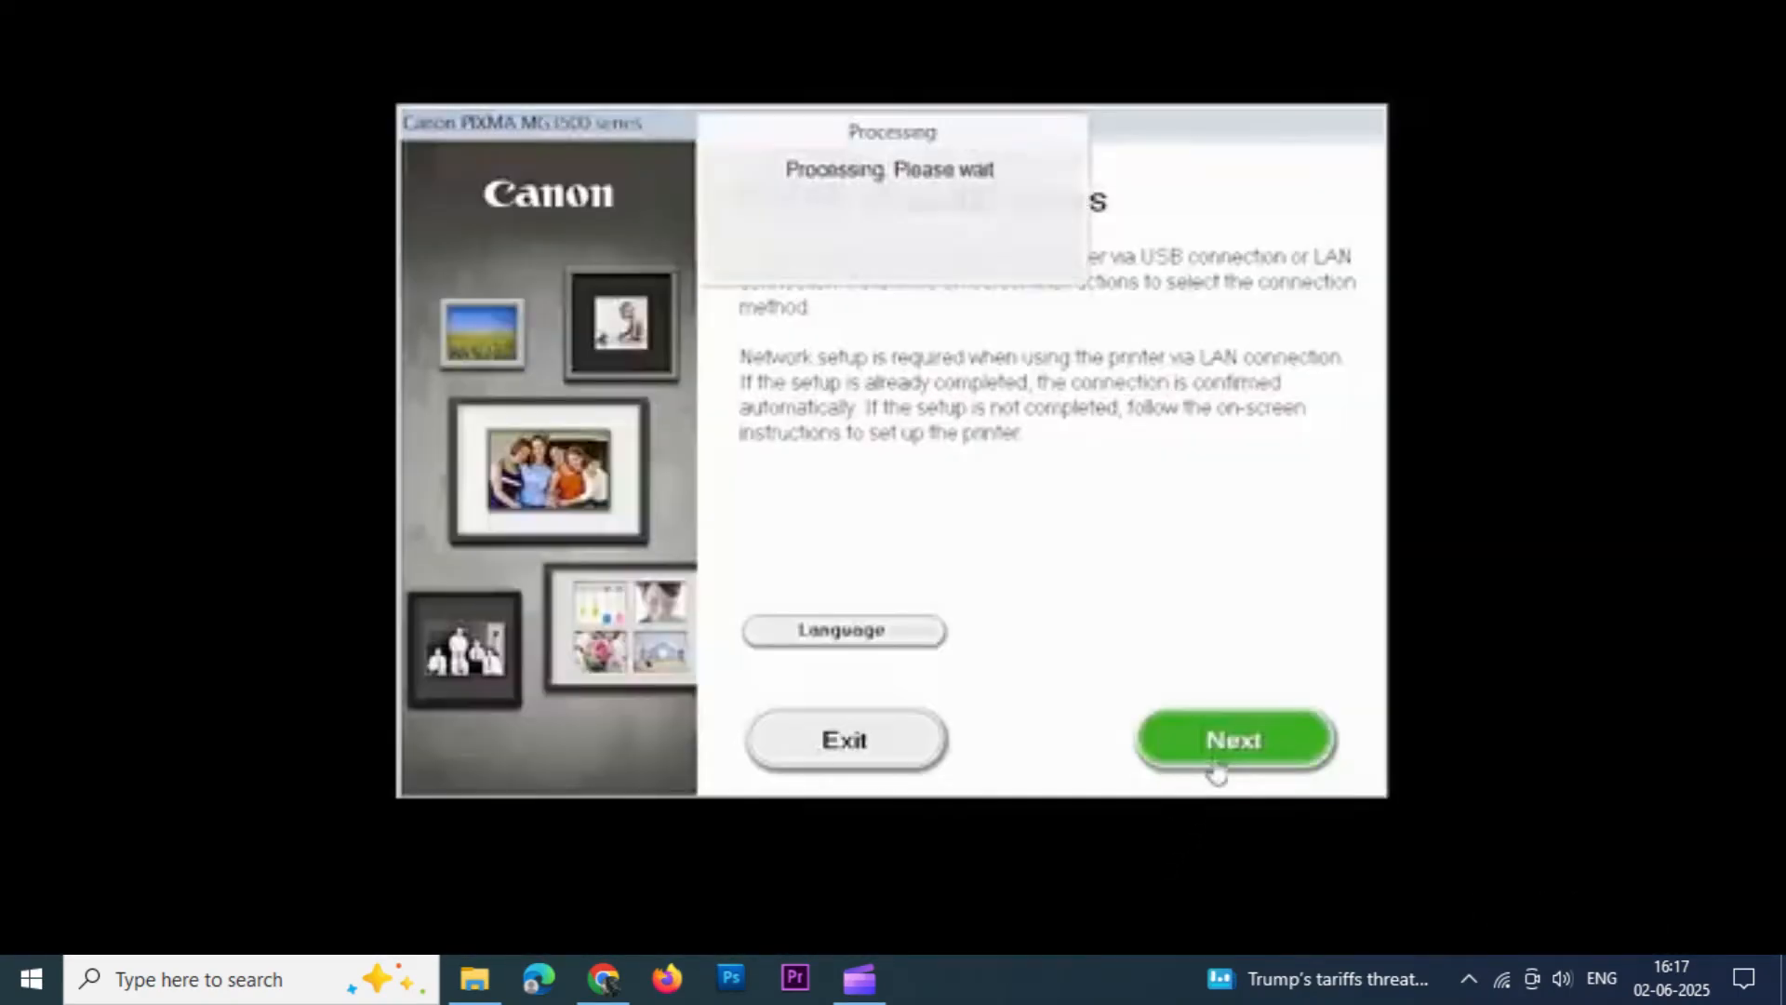
Continue past the installer's welcome screen to the connection method choice.
click(1233, 738)
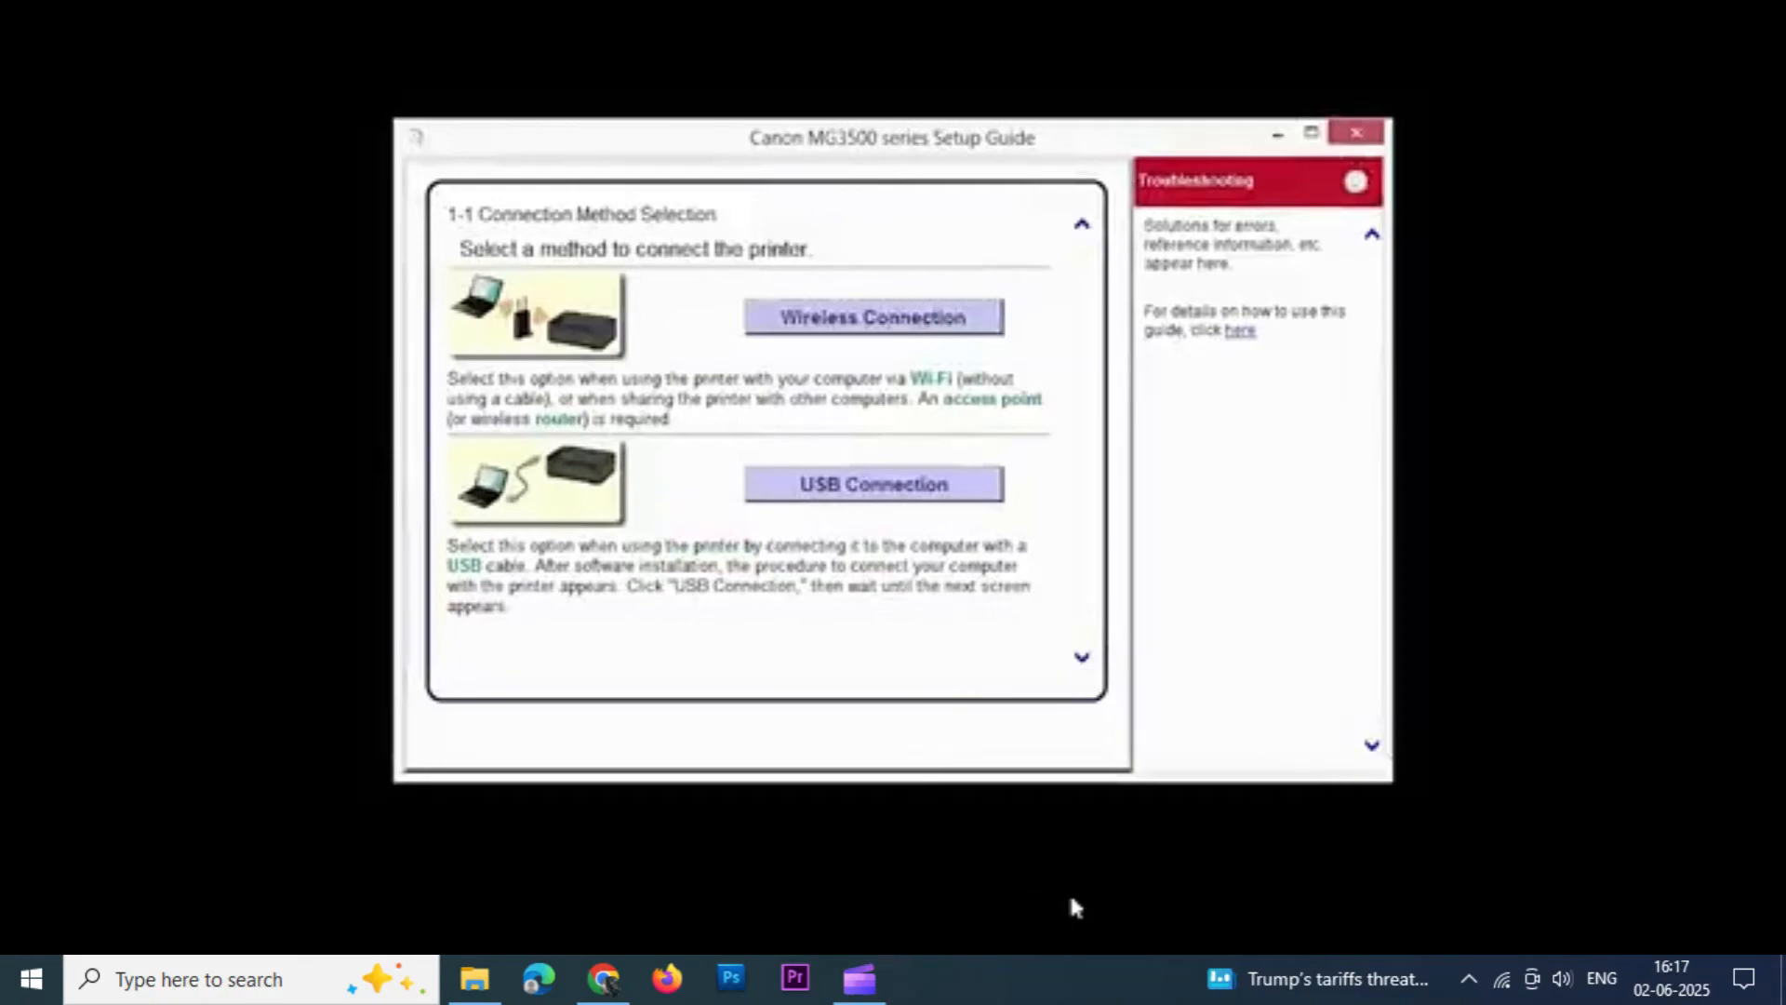
mouse_move(875, 318)
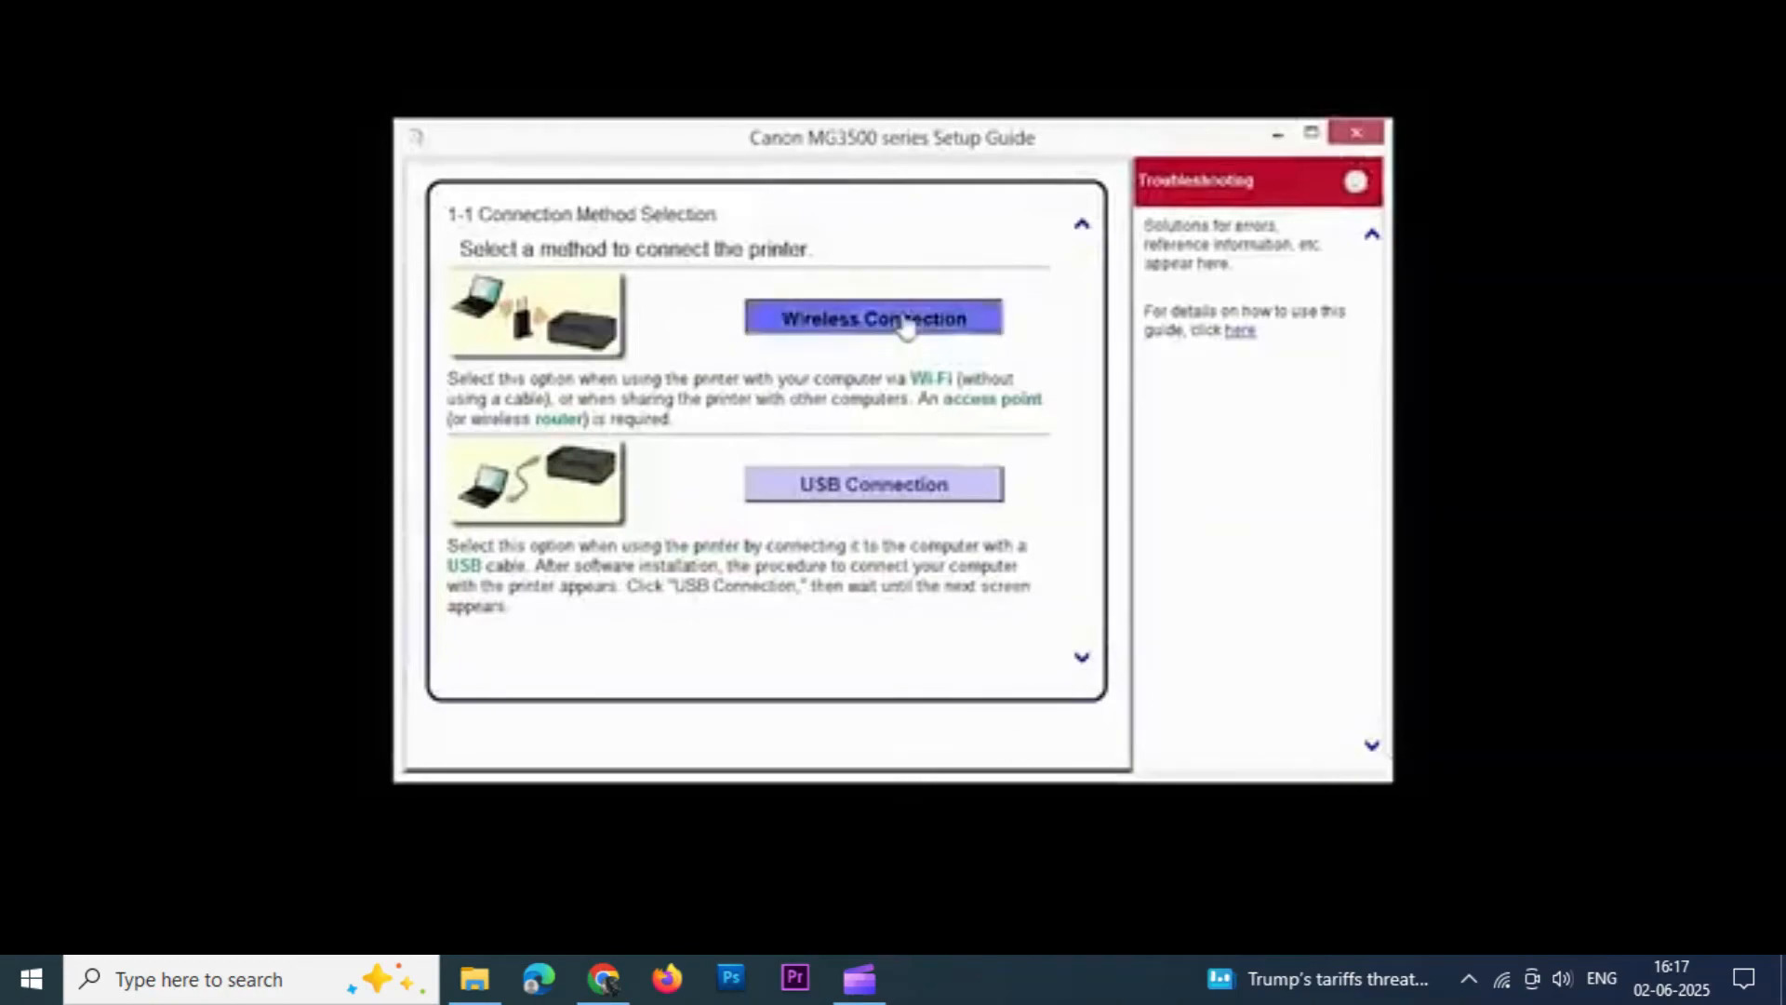
Choose Wireless Connection, confirm the printer is on, and start connecting to the network.
click(873, 319)
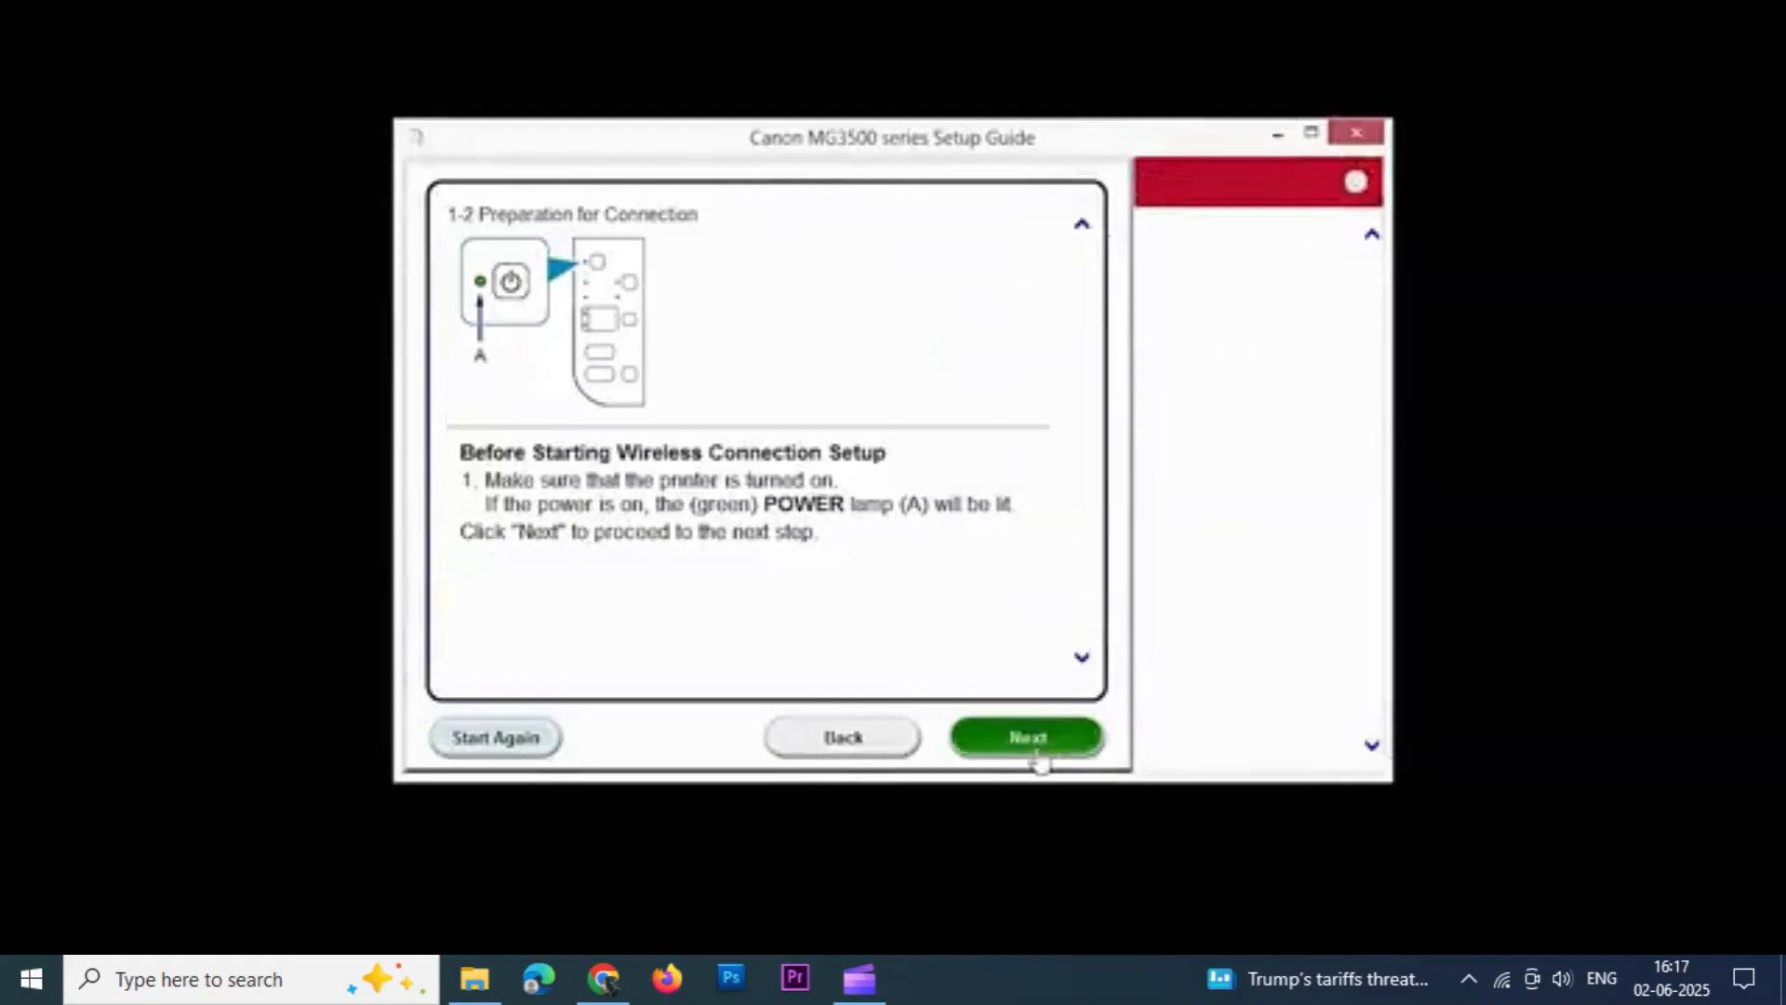
click(1027, 737)
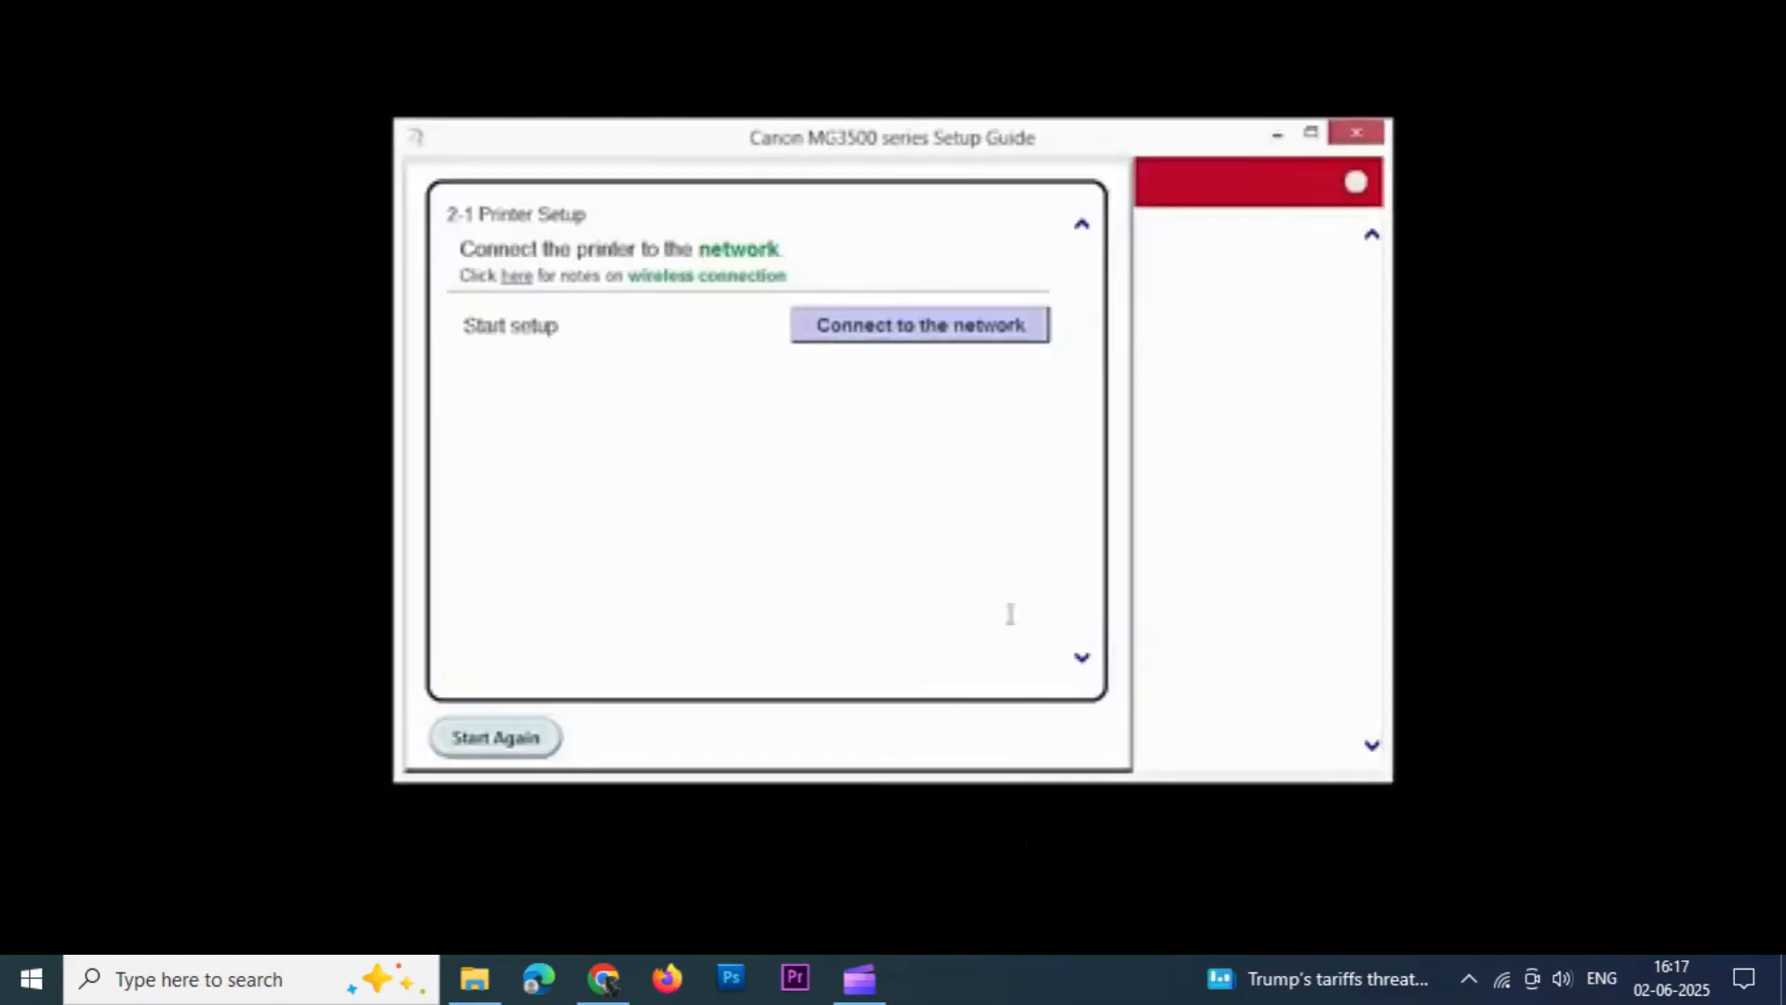
click(917, 324)
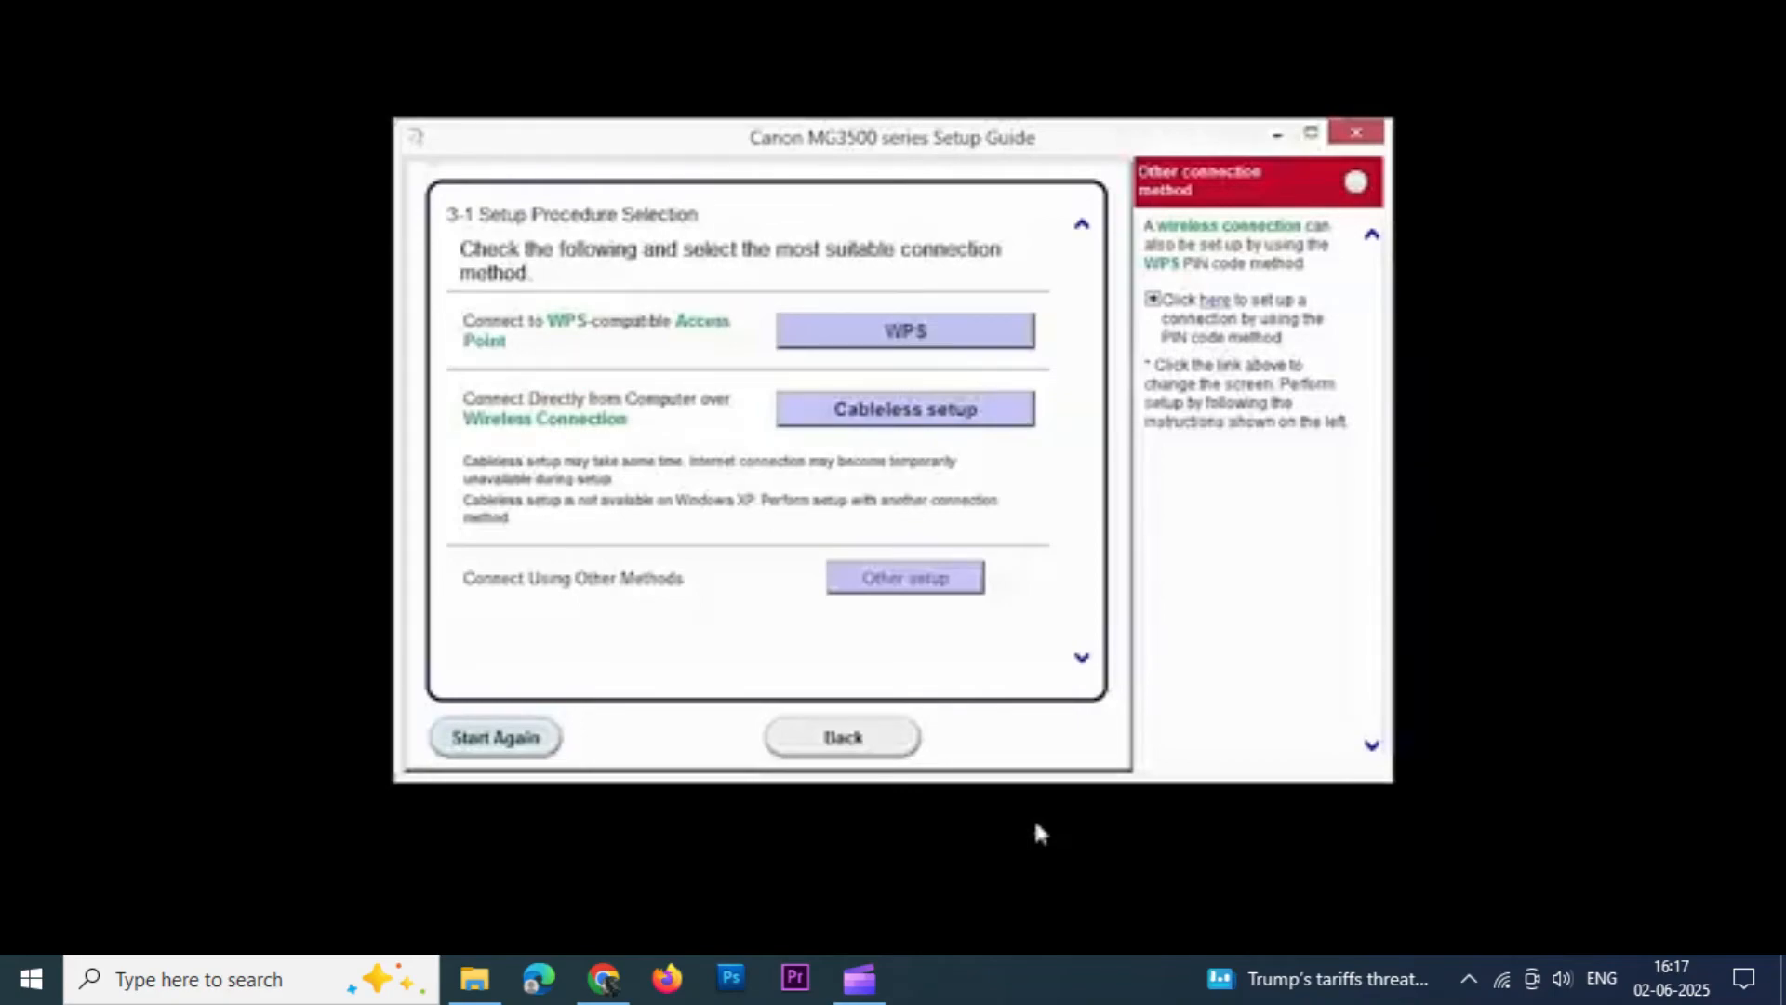
mouse_move(906, 409)
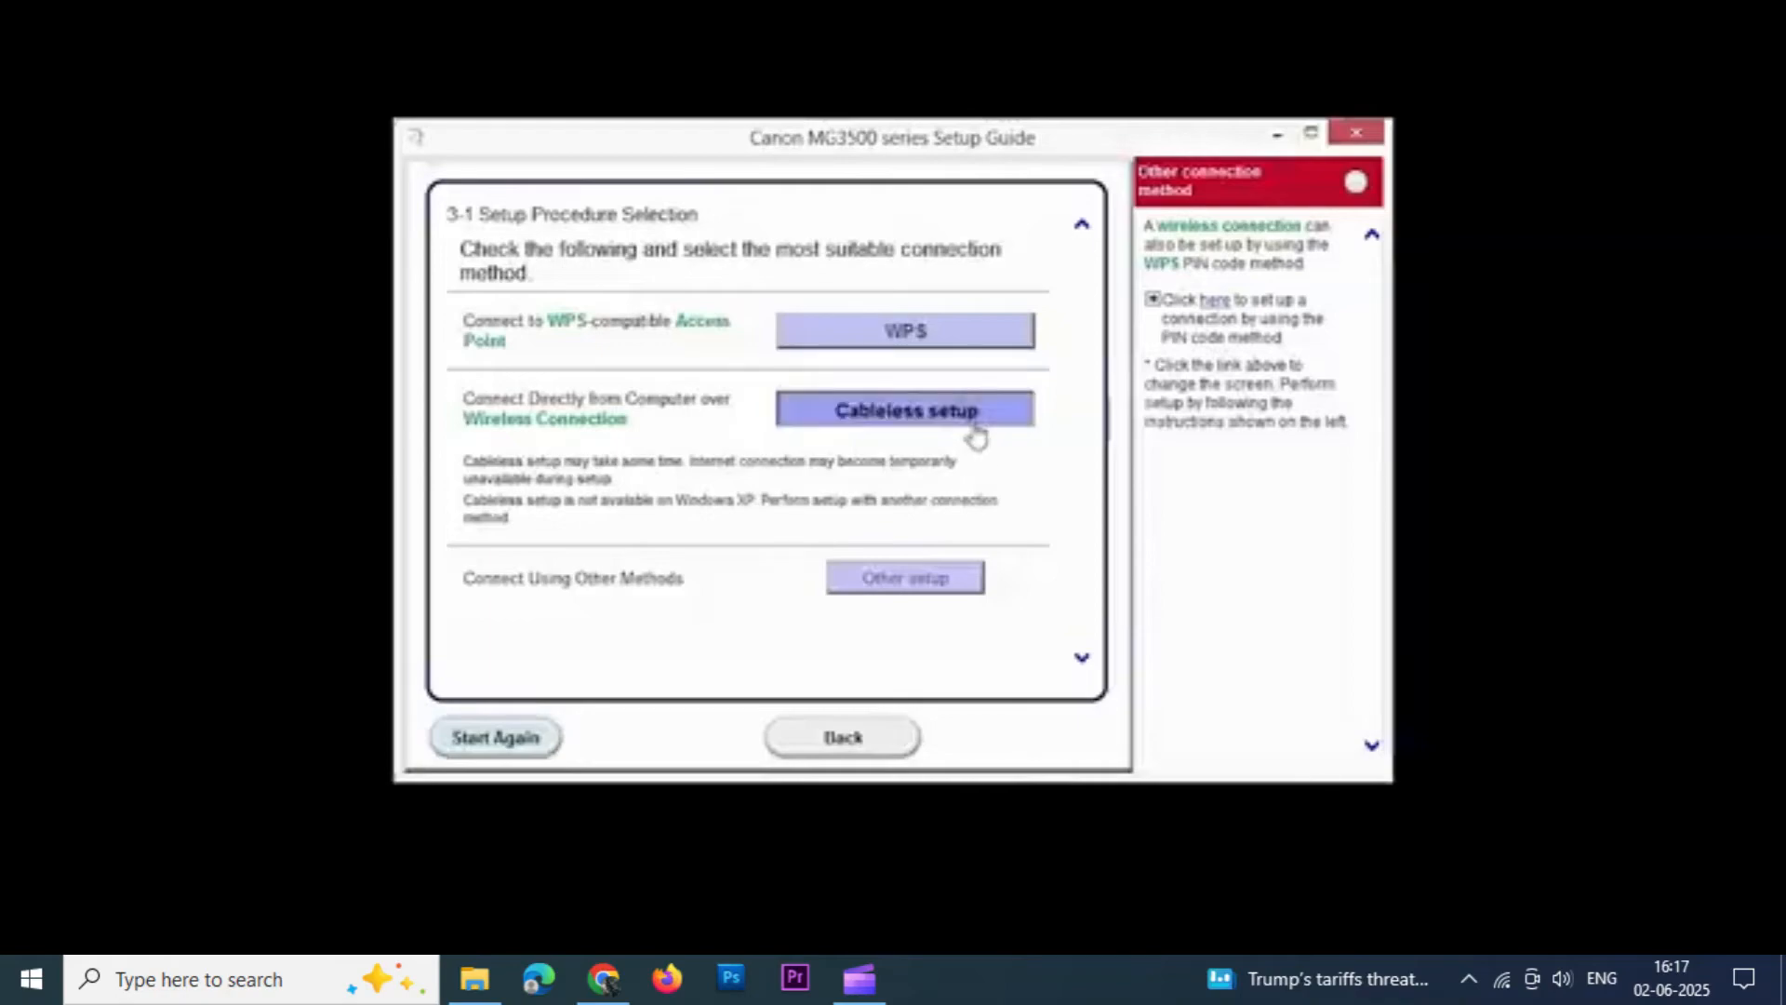
Choose Cableless setup and confirm the Wi-Fi button and flashing lamp steps on the printer.
click(905, 409)
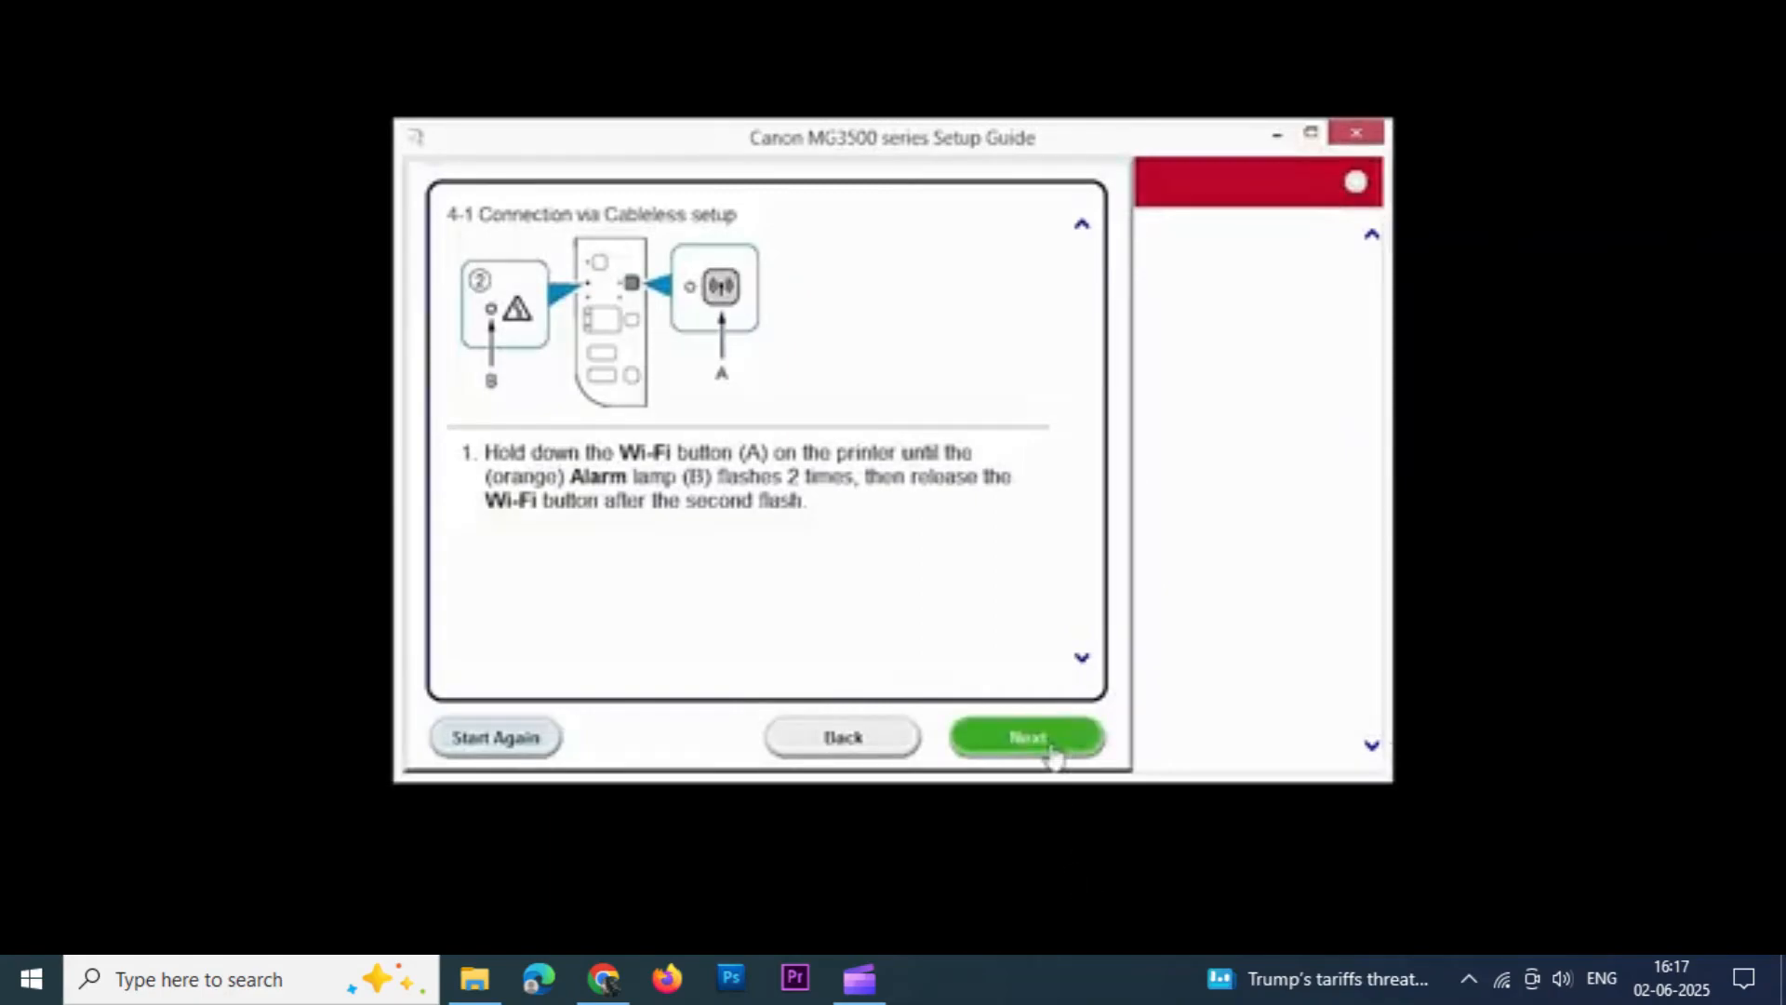
click(1025, 737)
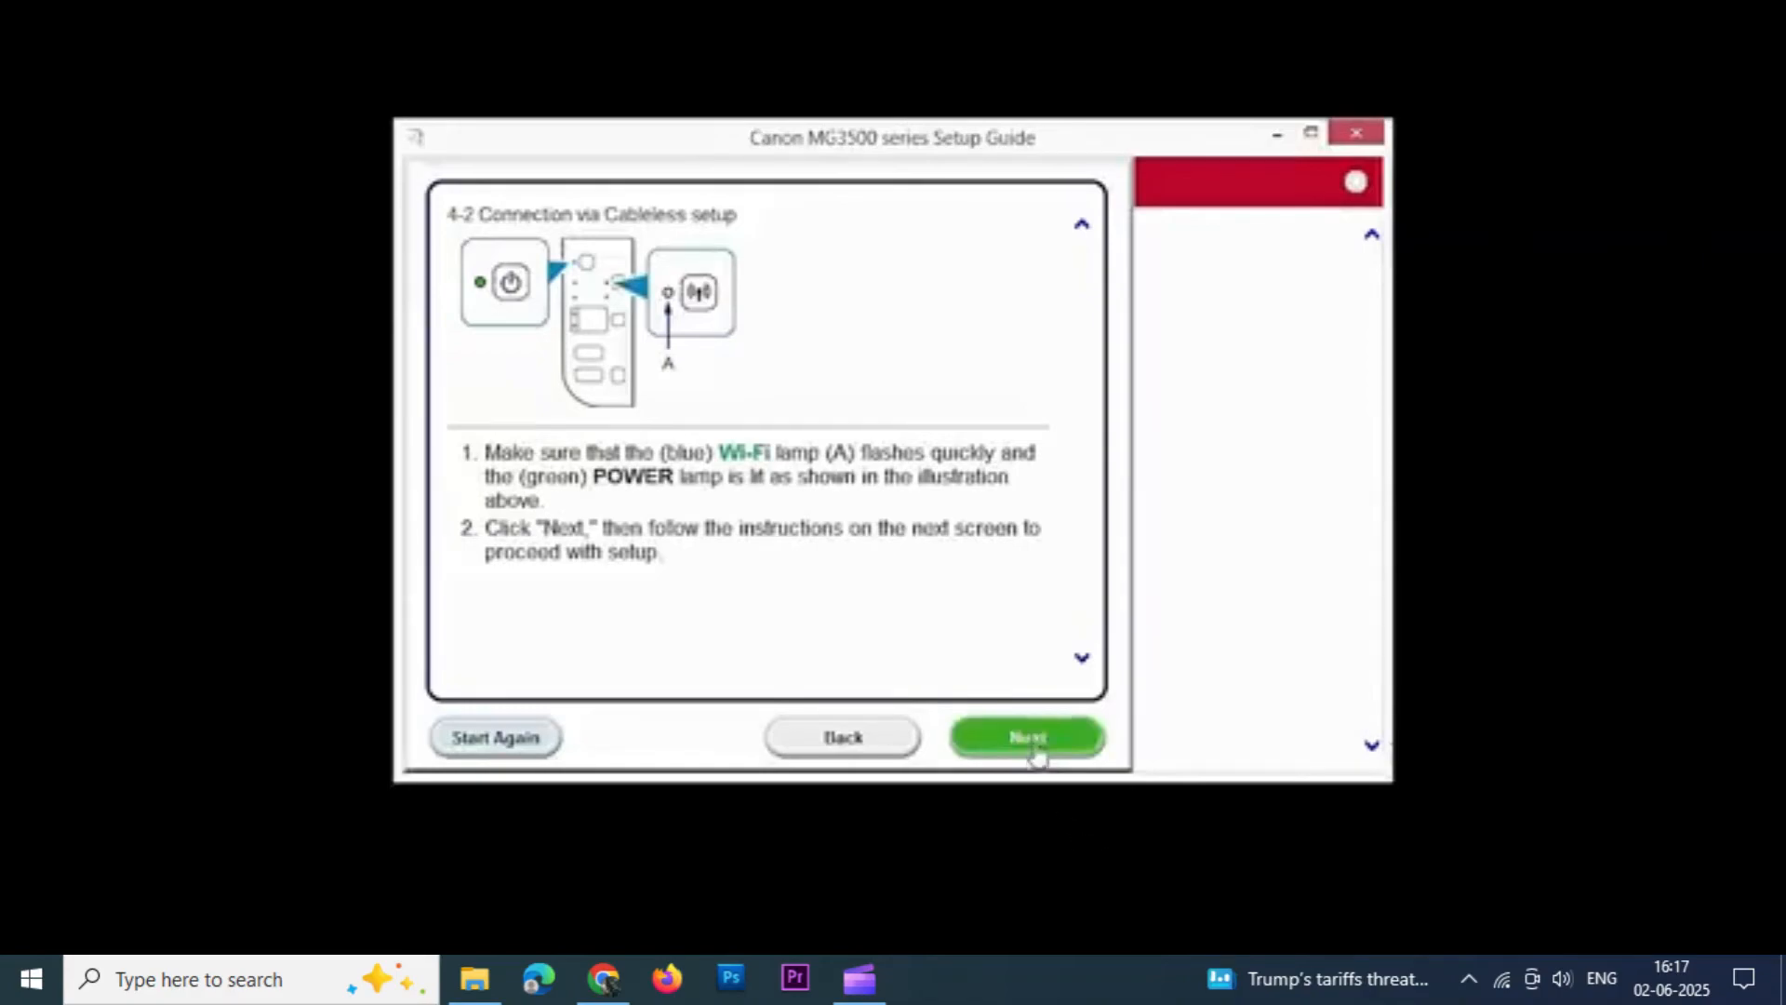
click(1025, 737)
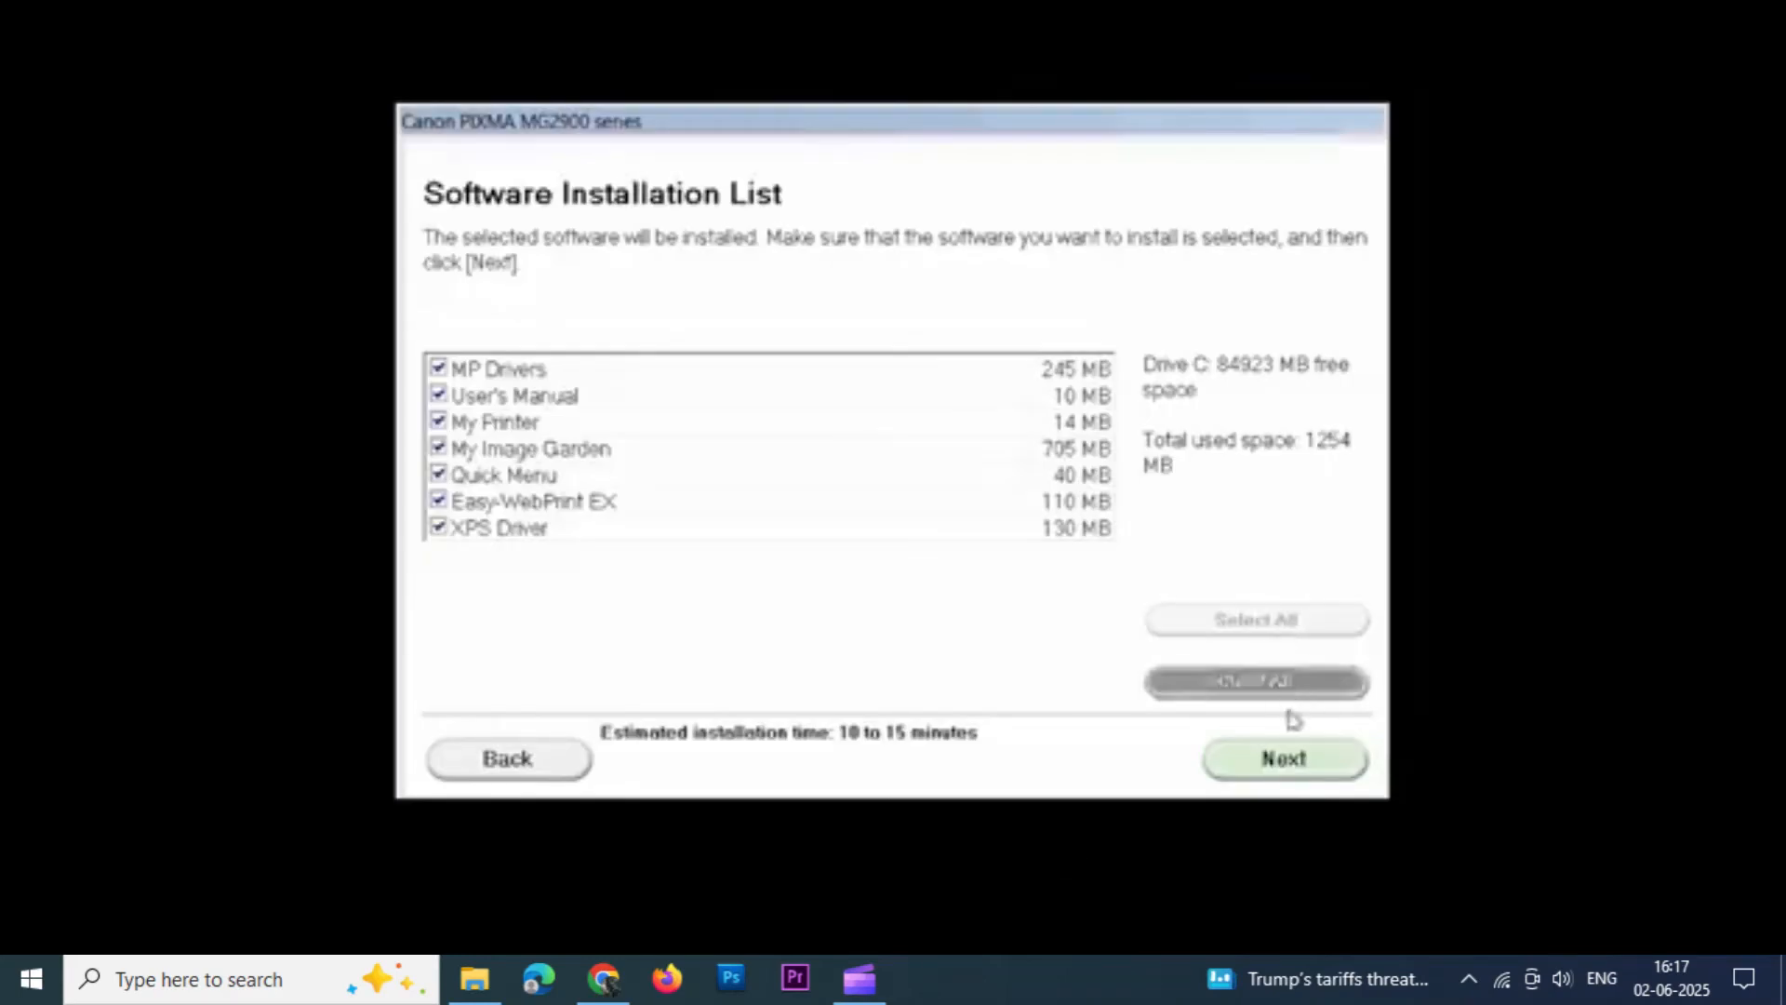
Install all listed software, accepting the License Agreement and allowing the install processes.
click(1283, 759)
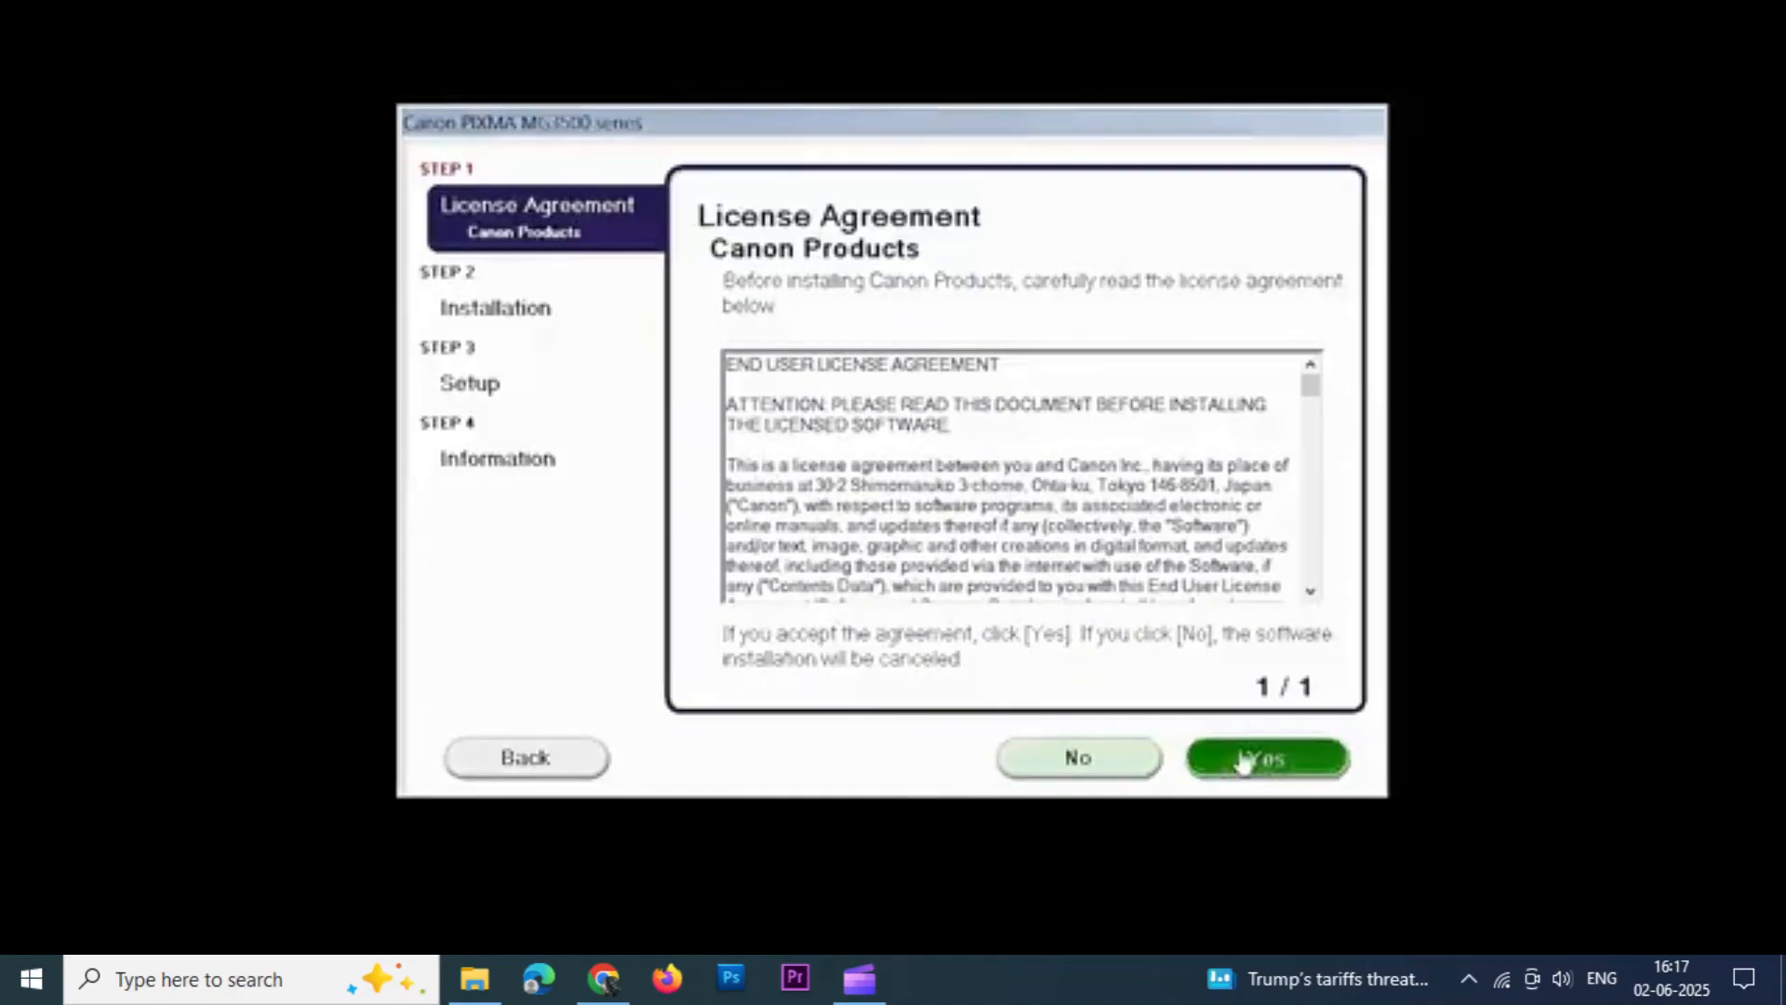
click(1267, 757)
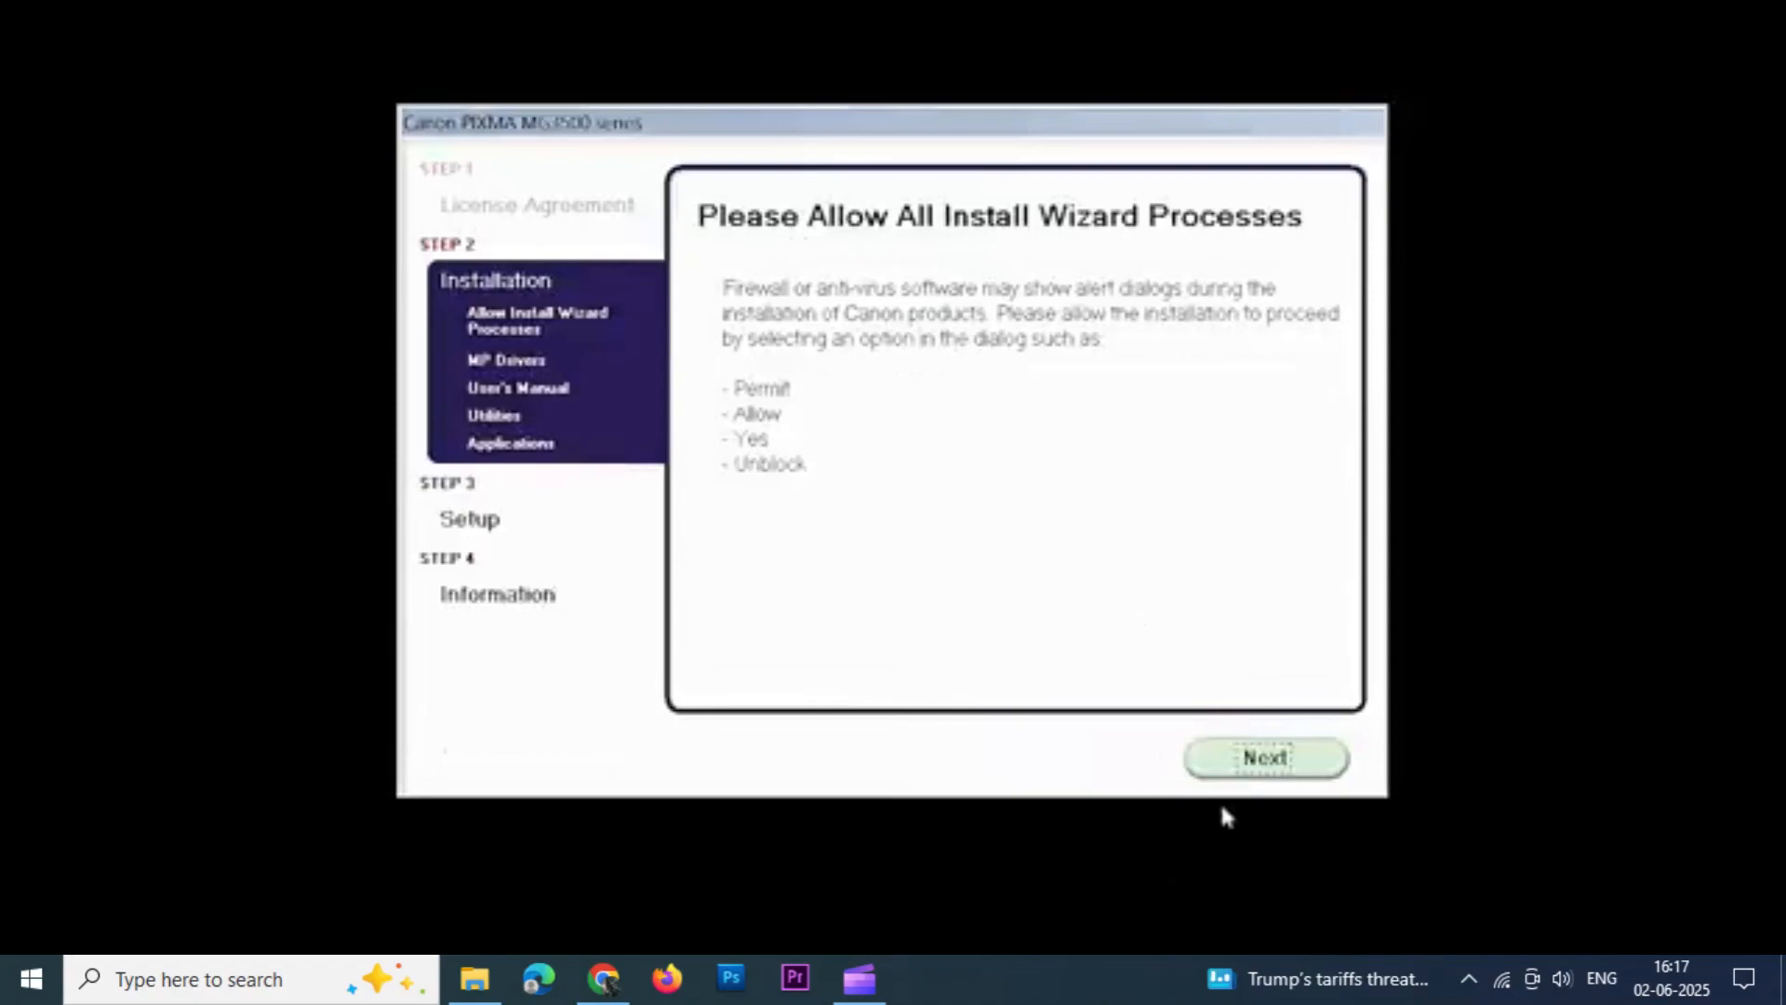
click(1265, 757)
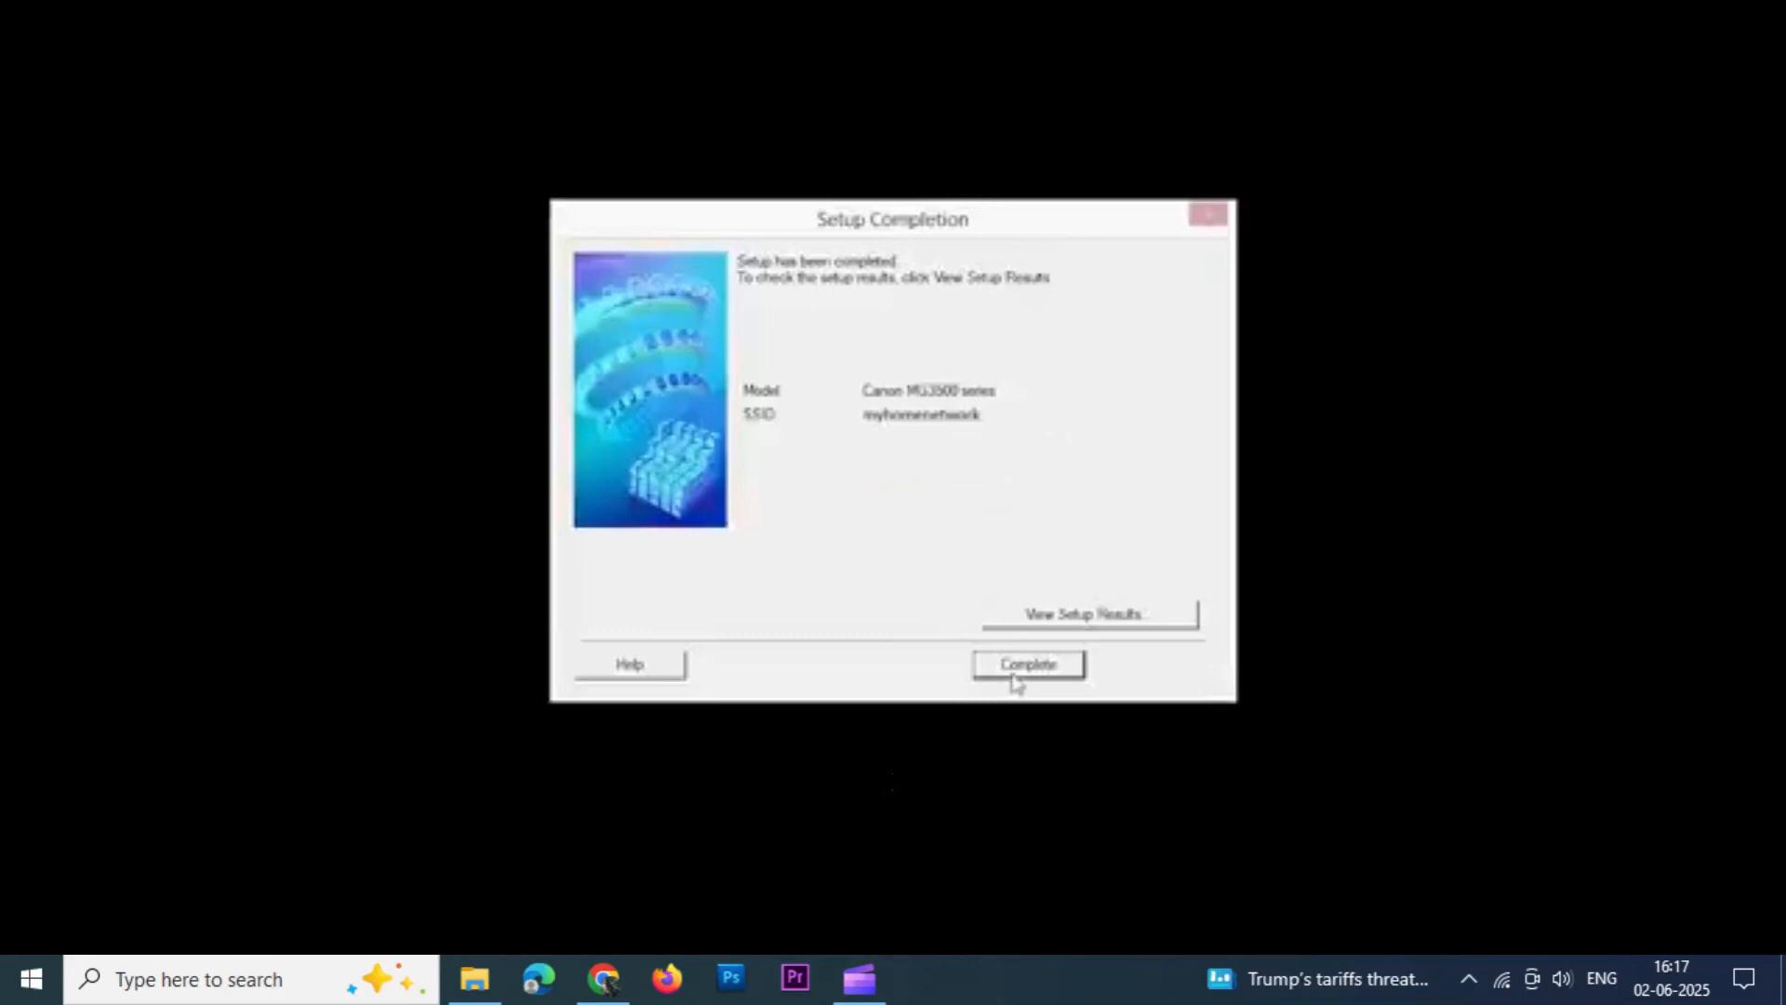
Confirm the wireless setup completion summary and move on to user registration.
click(1025, 664)
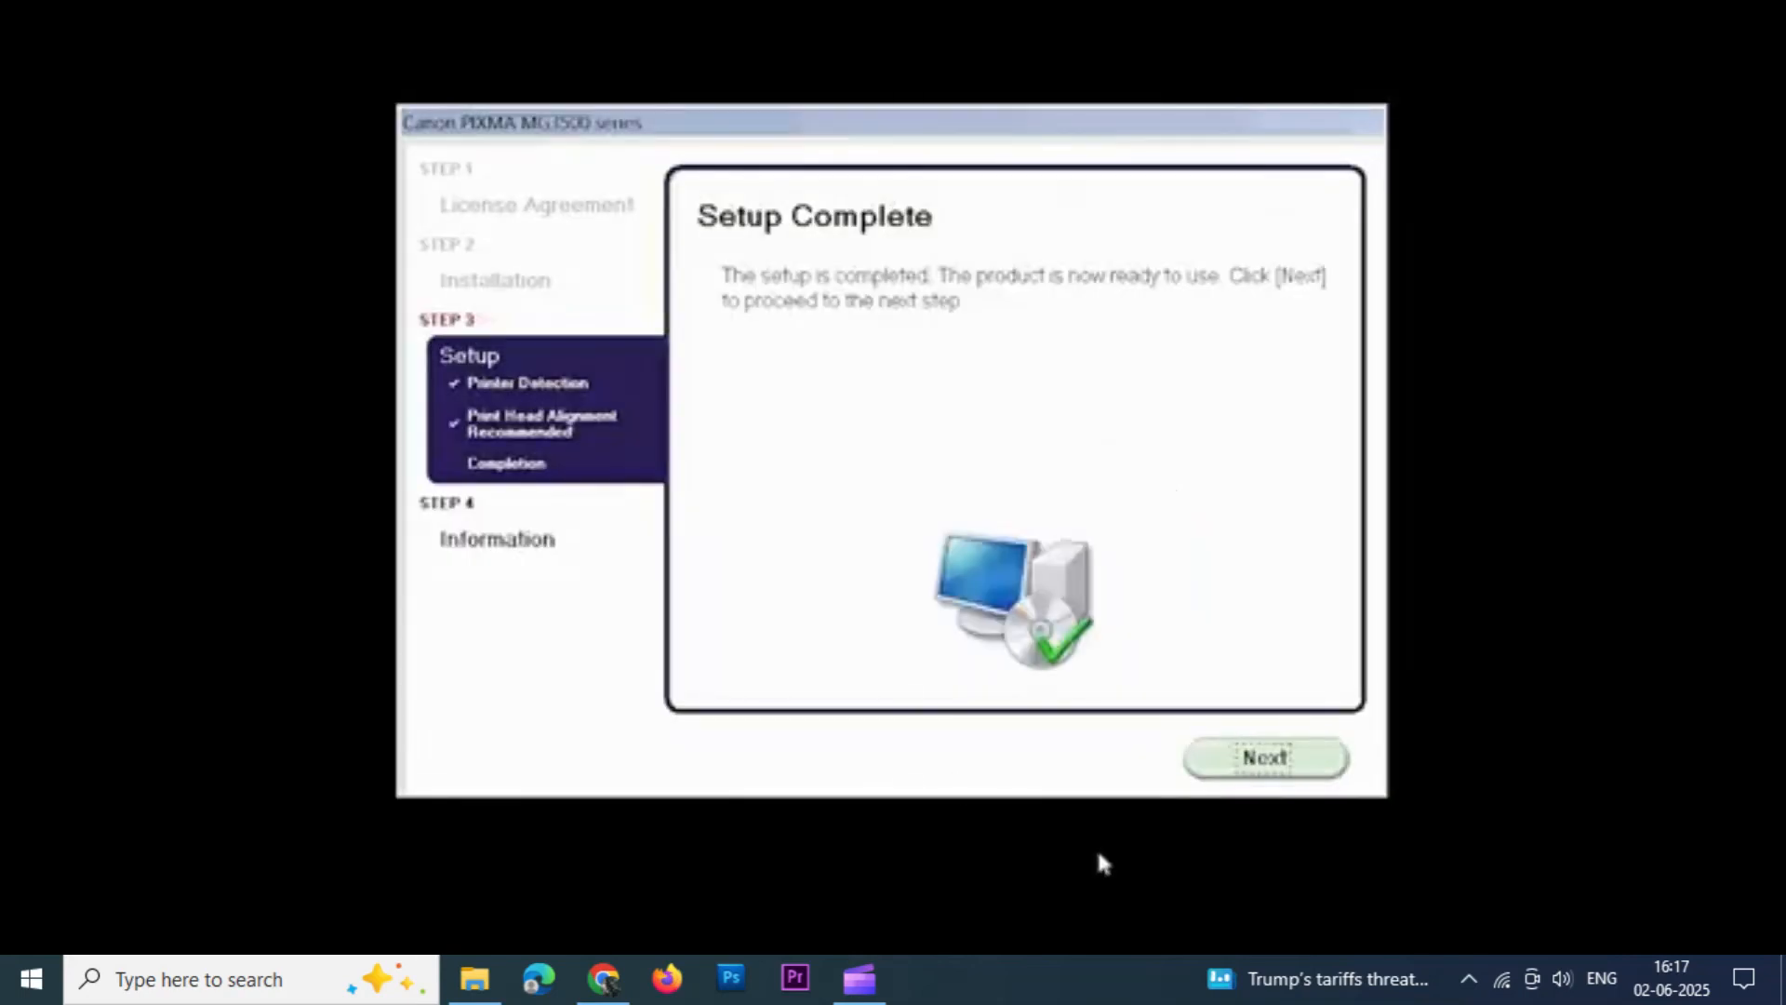
click(1265, 758)
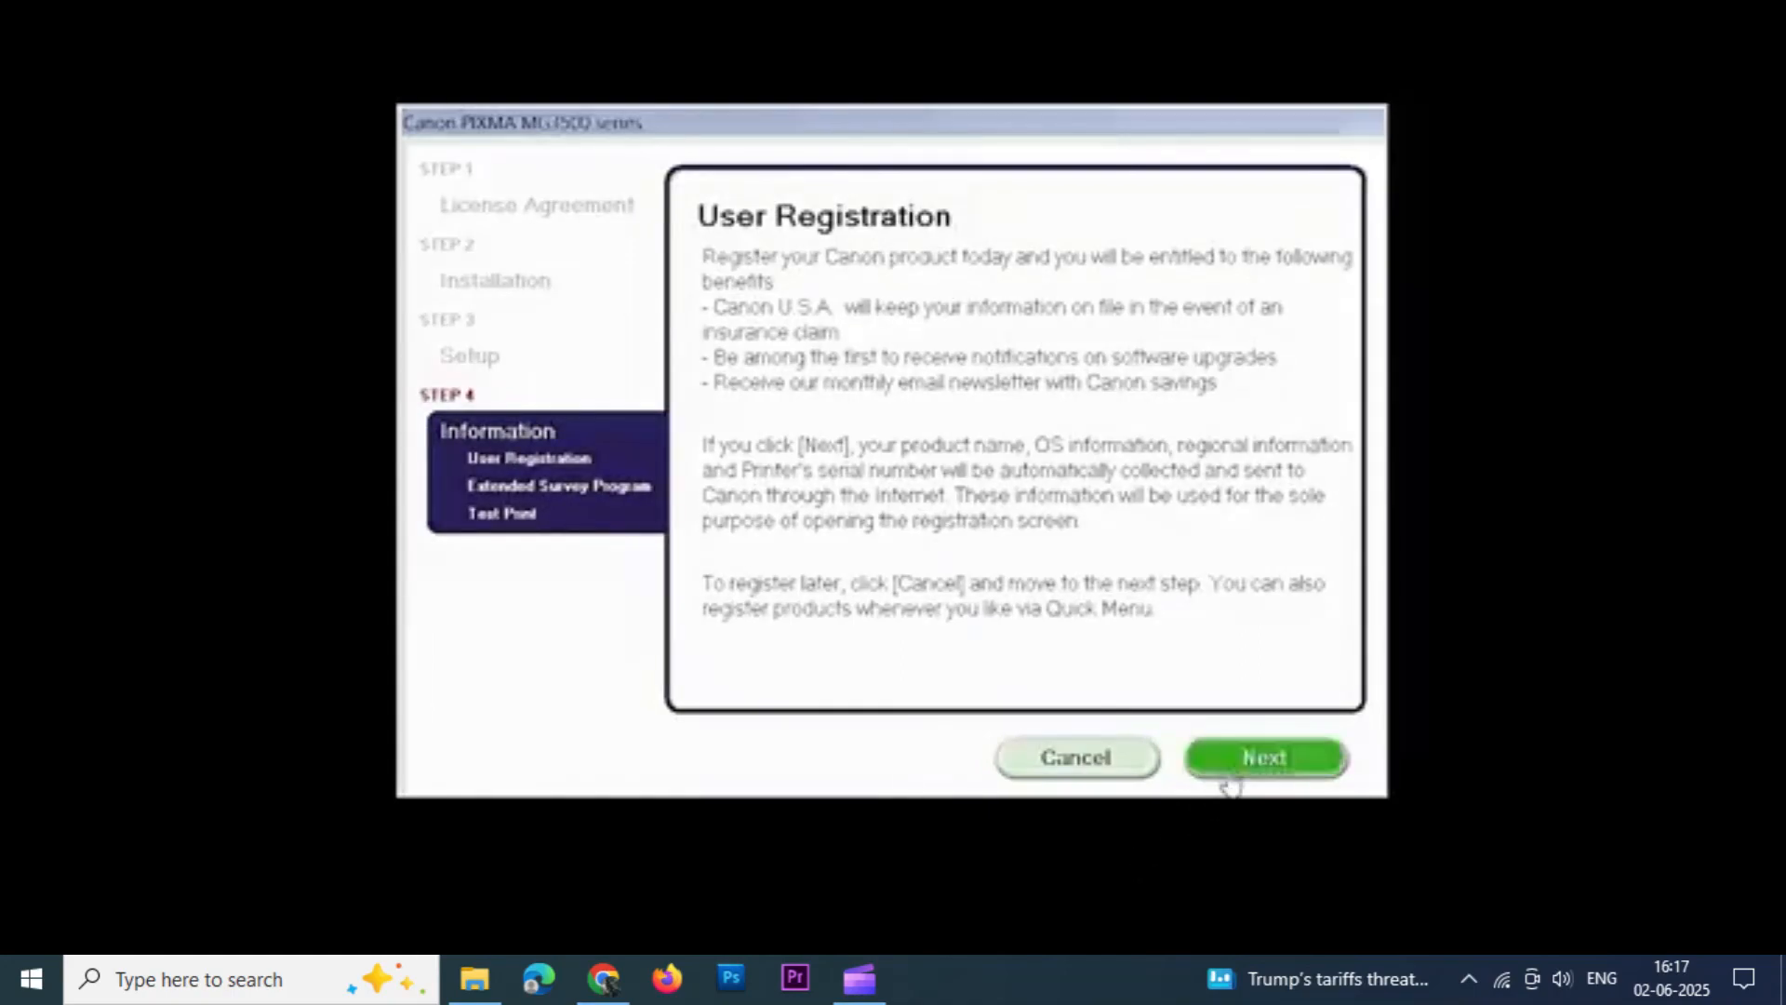
Accept product registration and agree to the Extended Survey Program.
click(1265, 757)
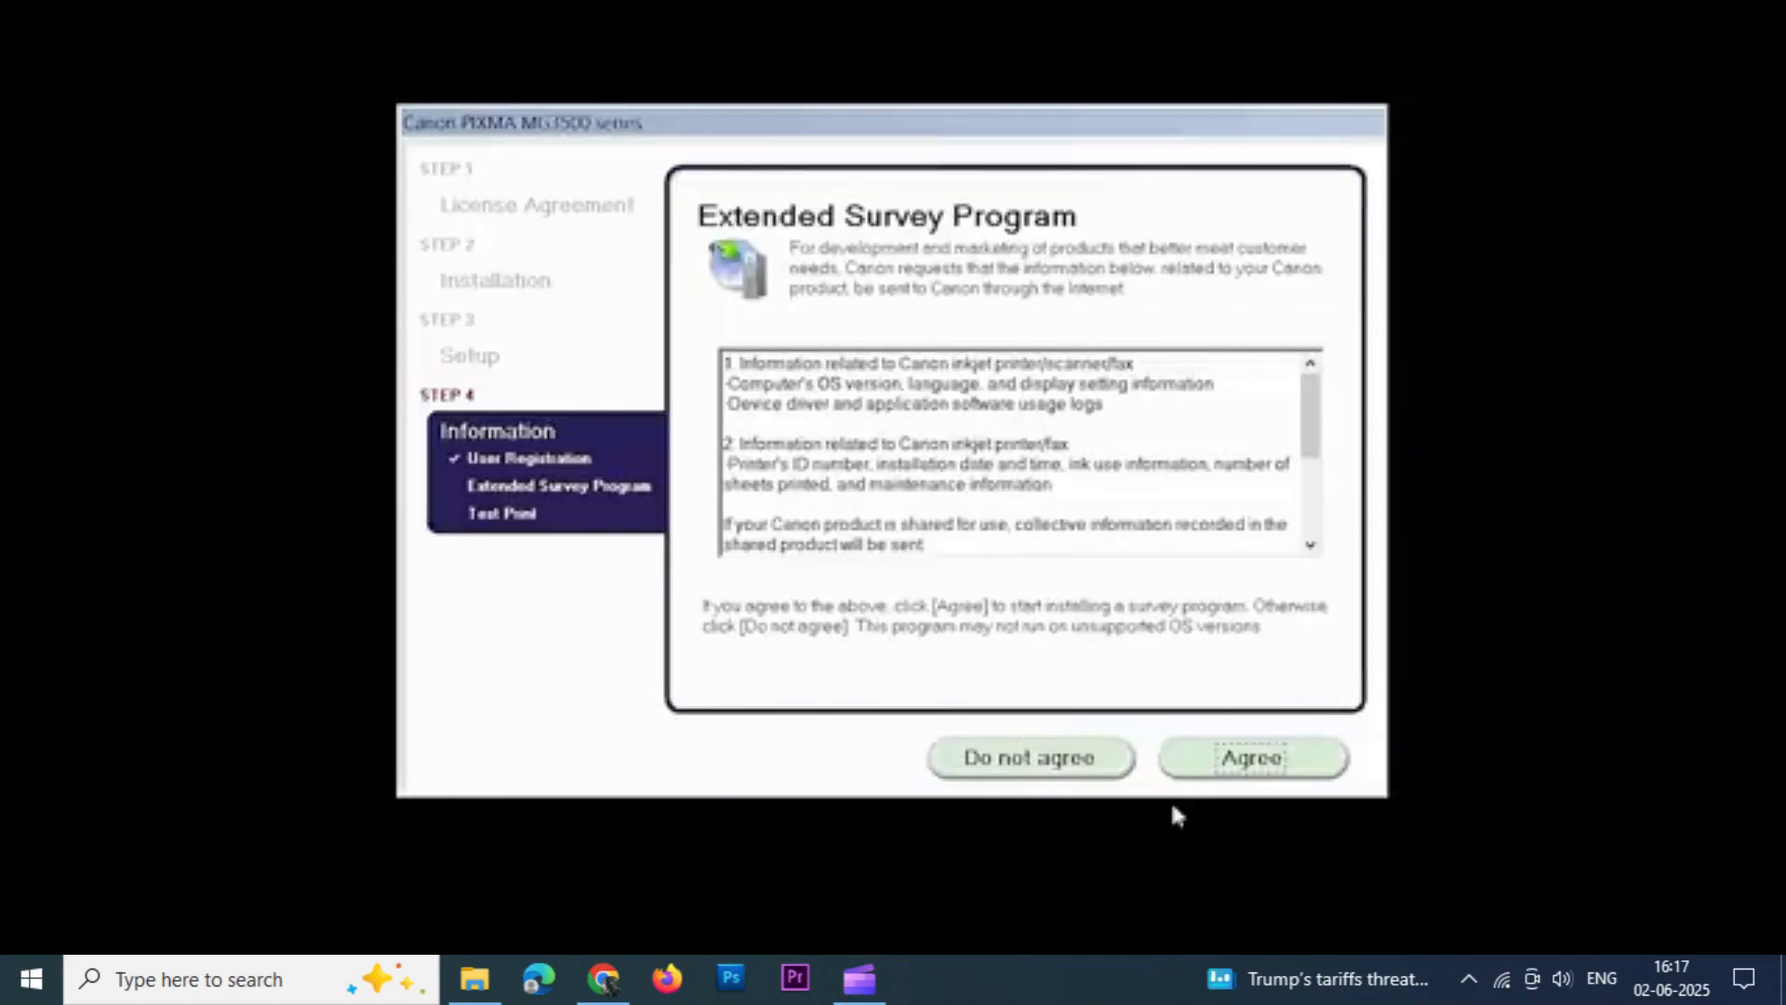
click(1250, 757)
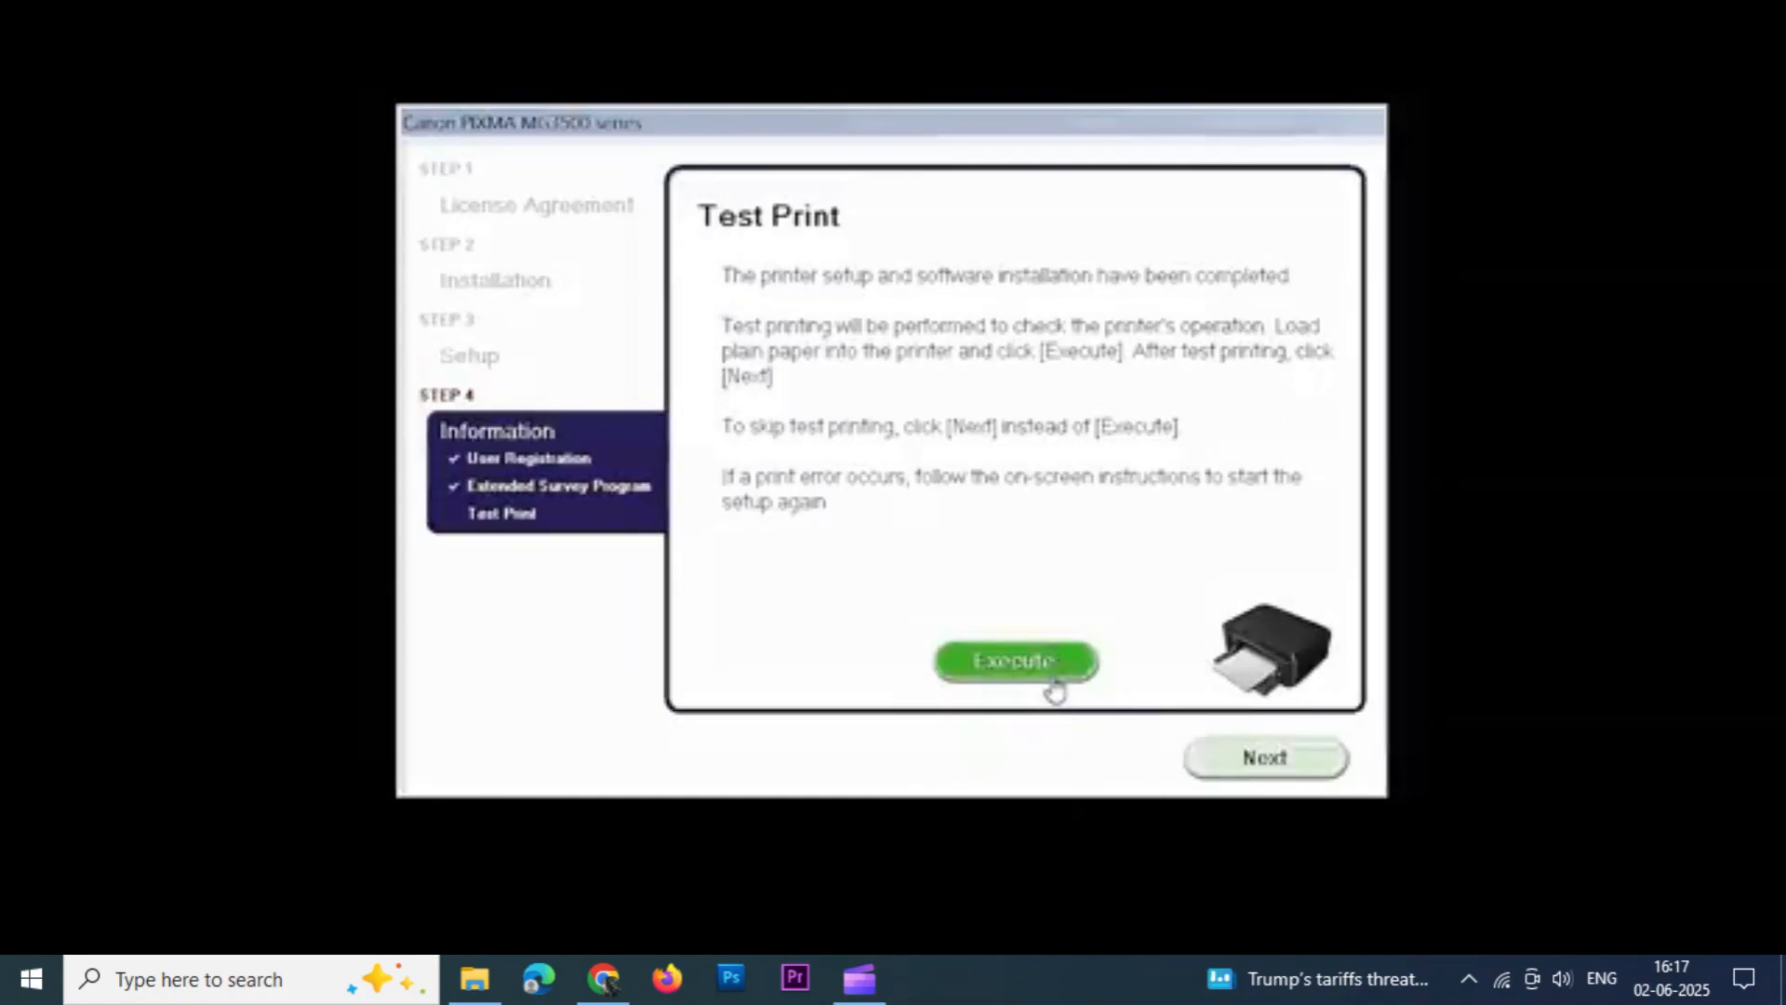
Execute a test print and finish with 'Installation completed successfully'.
click(1014, 660)
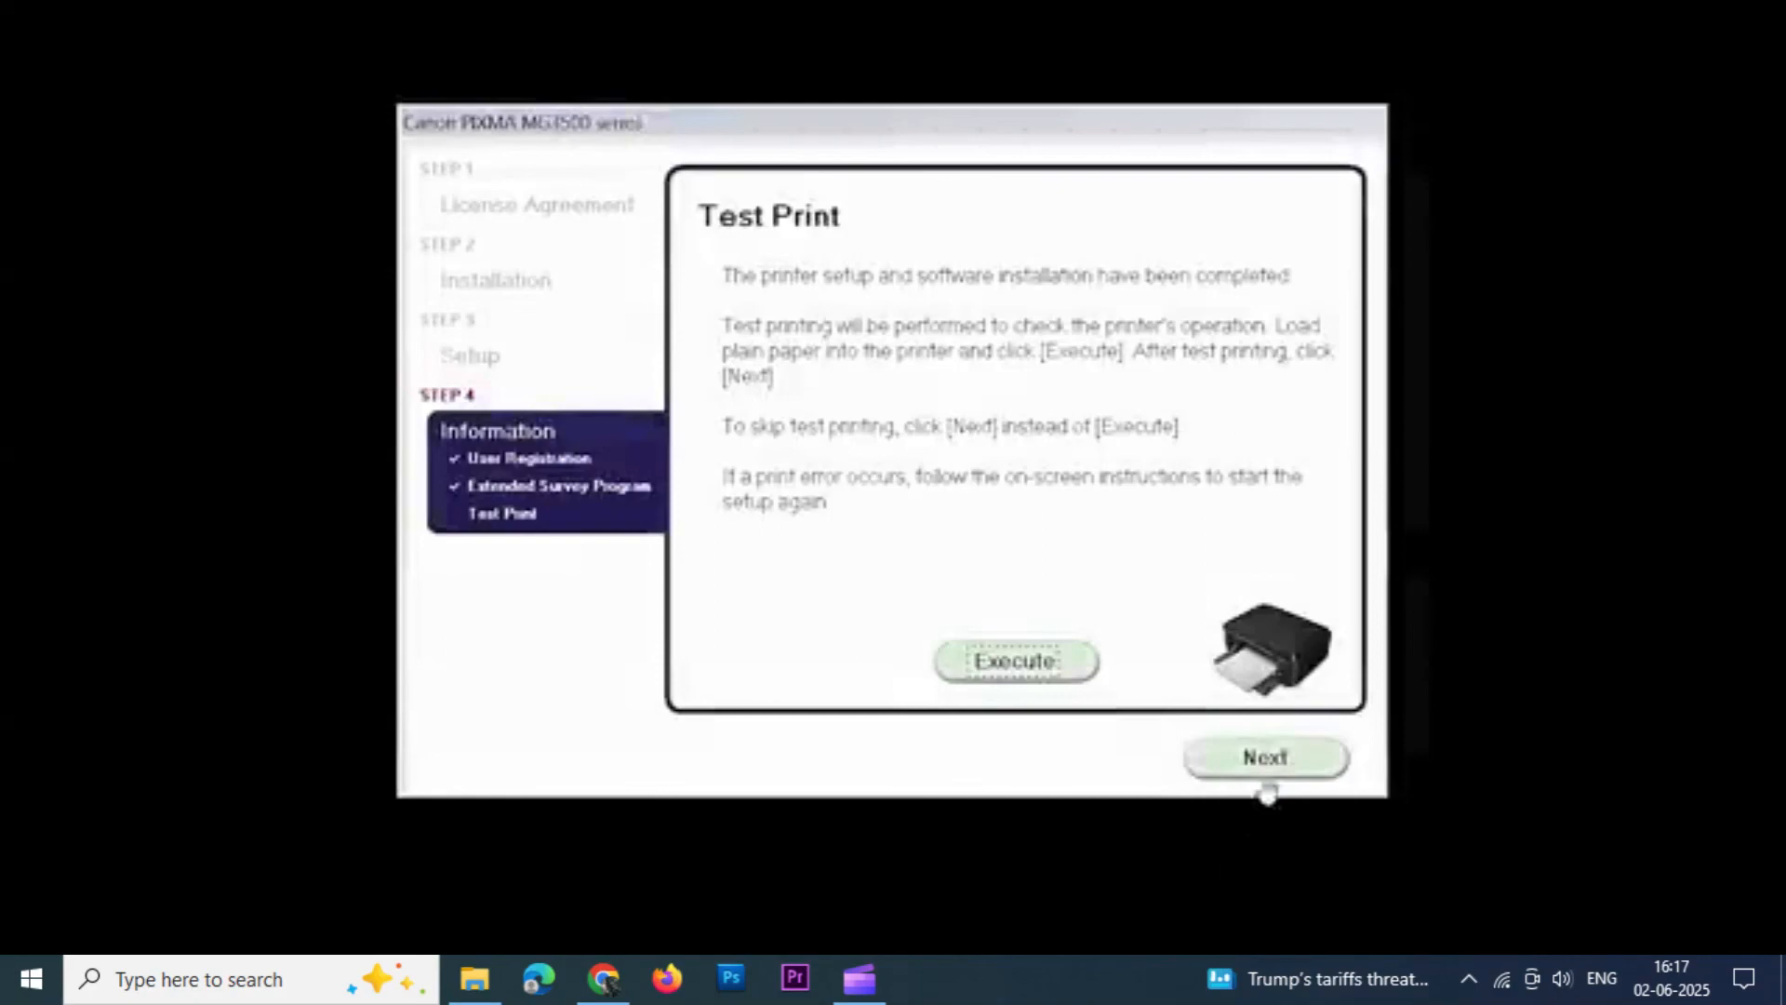
click(1265, 757)
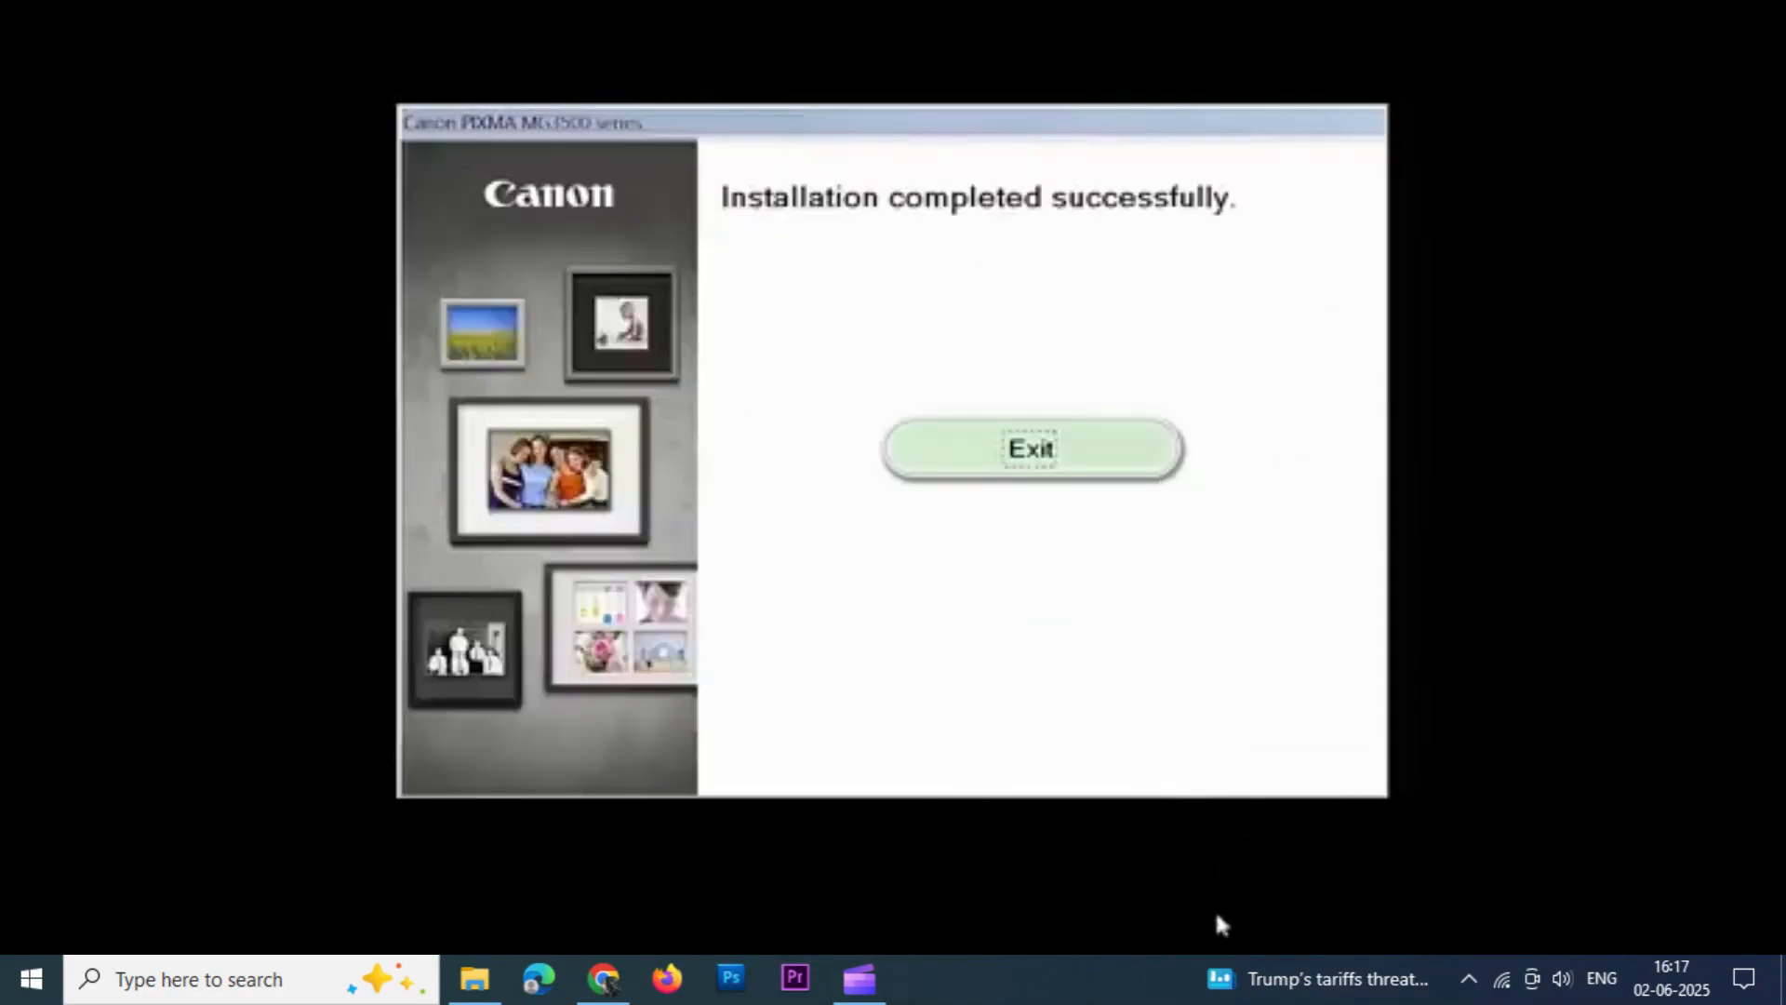